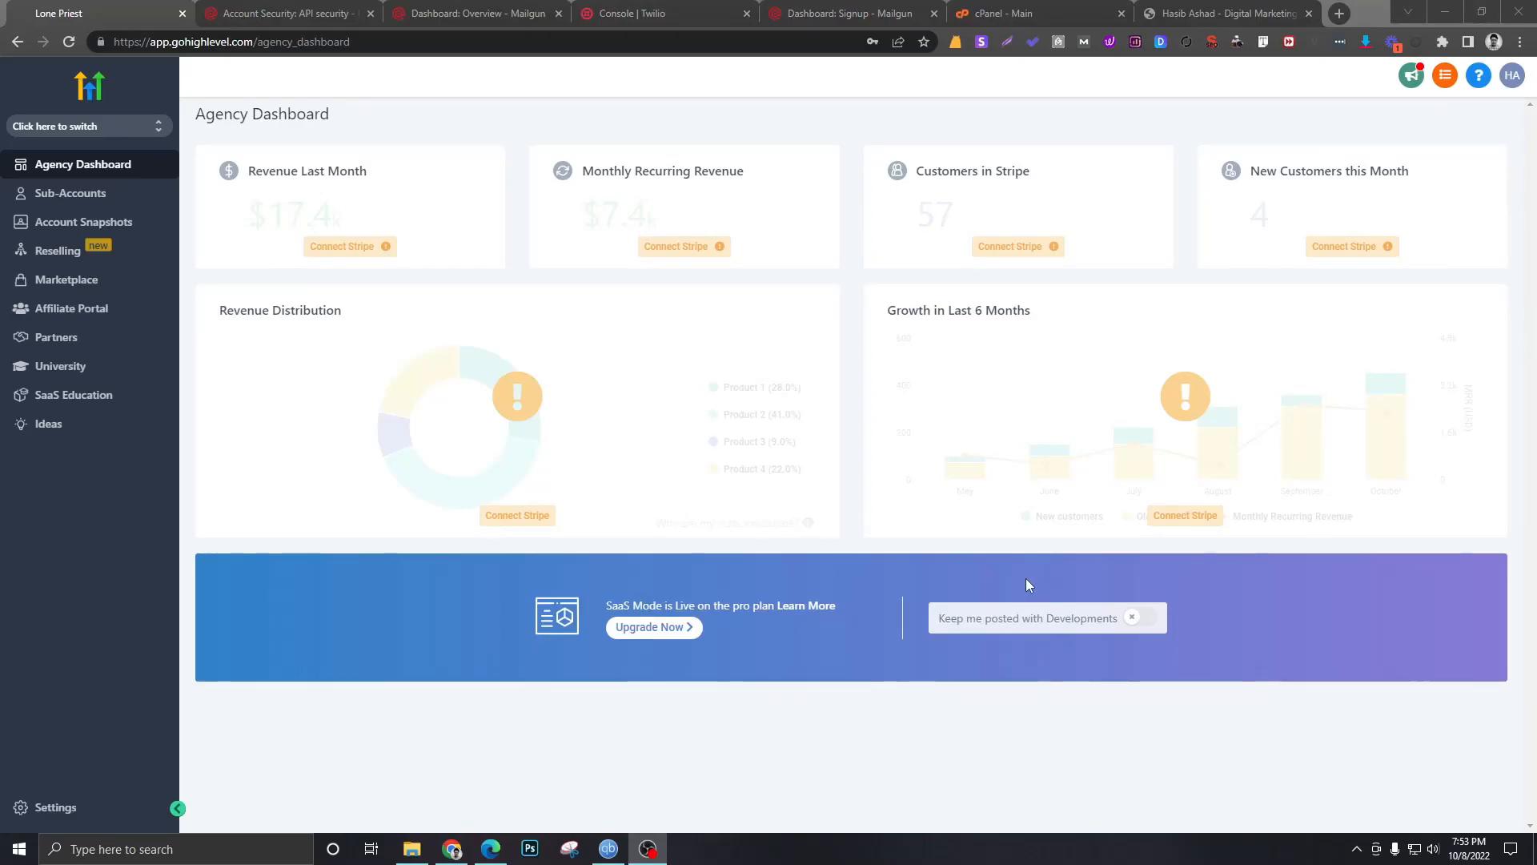
mouse_move(1028, 580)
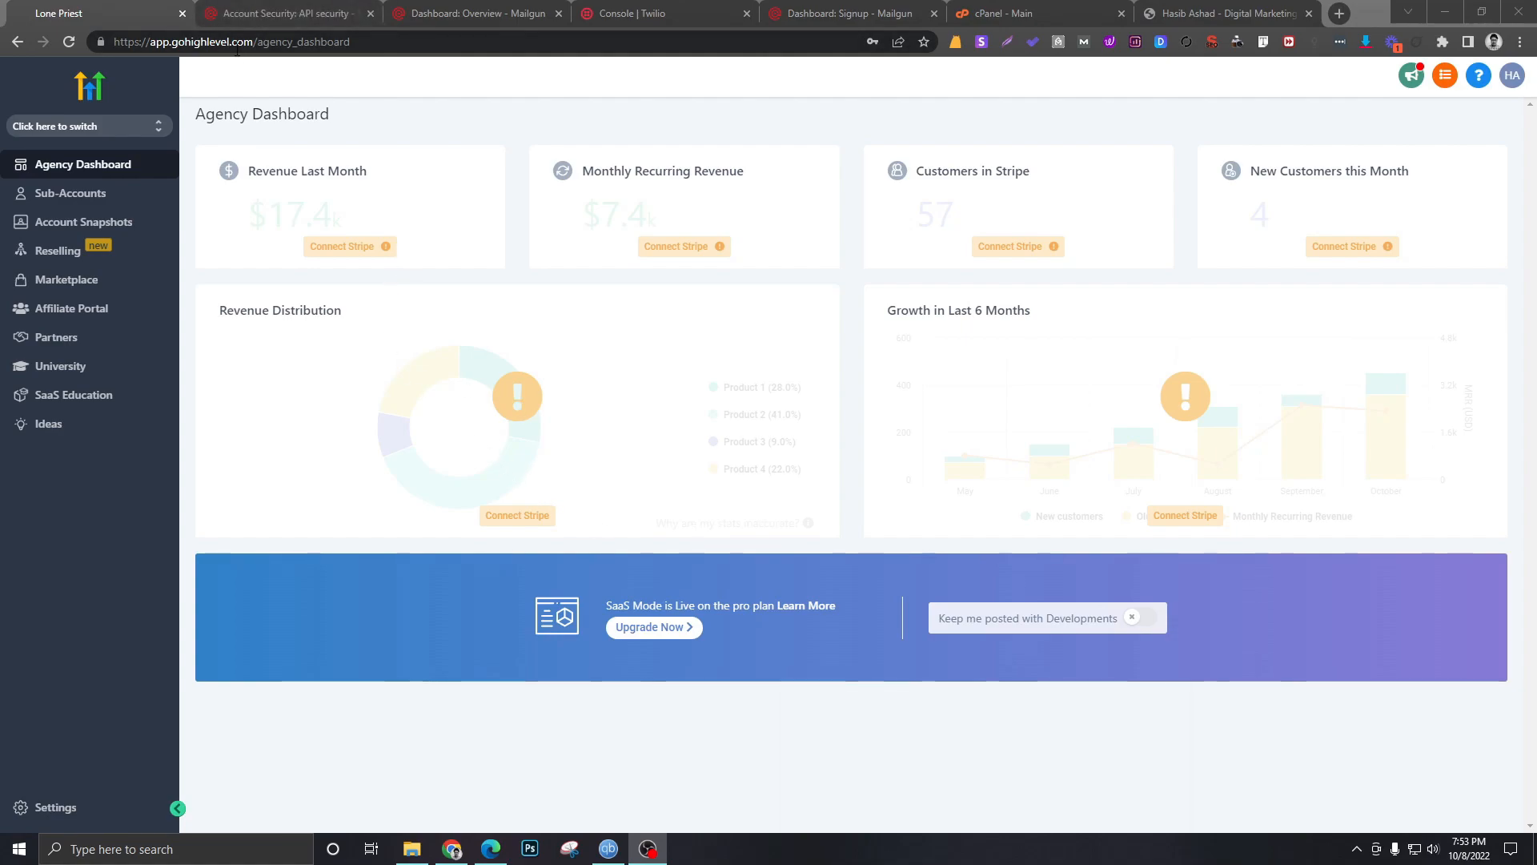
mouse_move(259, 69)
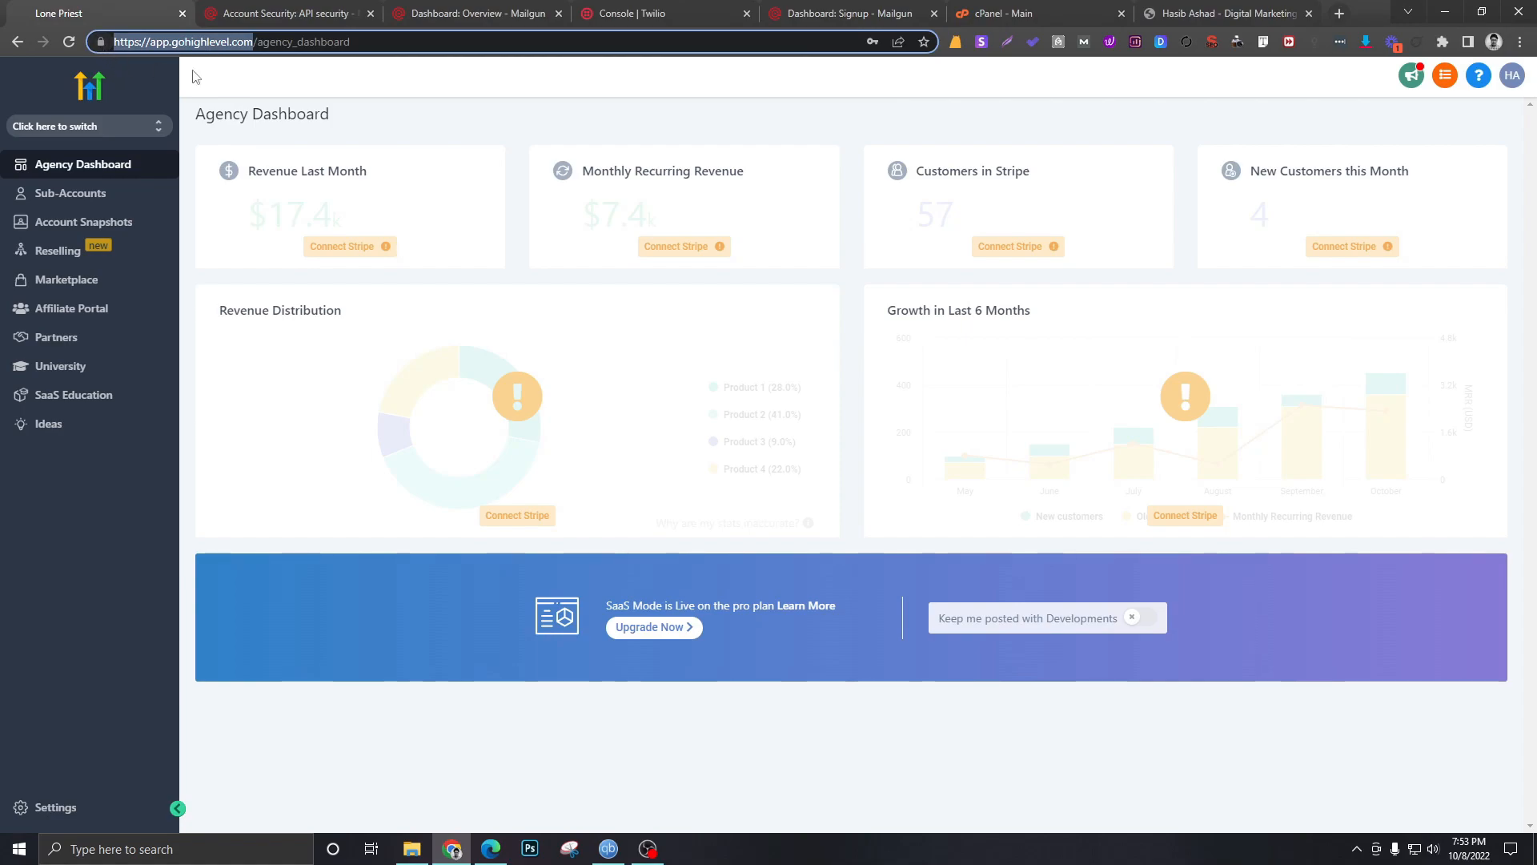
mouse_move(202, 103)
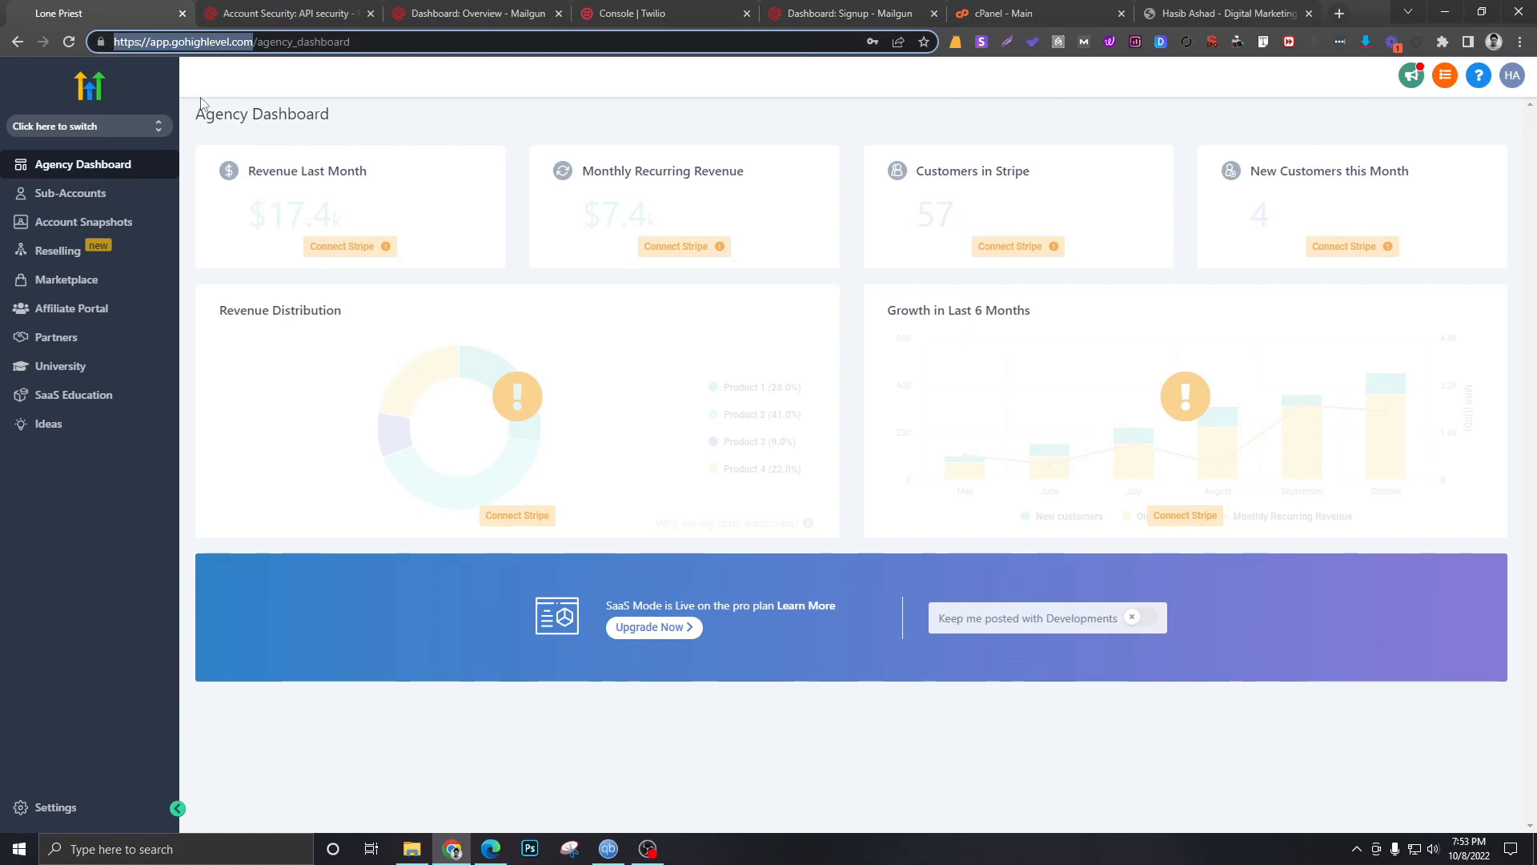
mouse_move(179, 58)
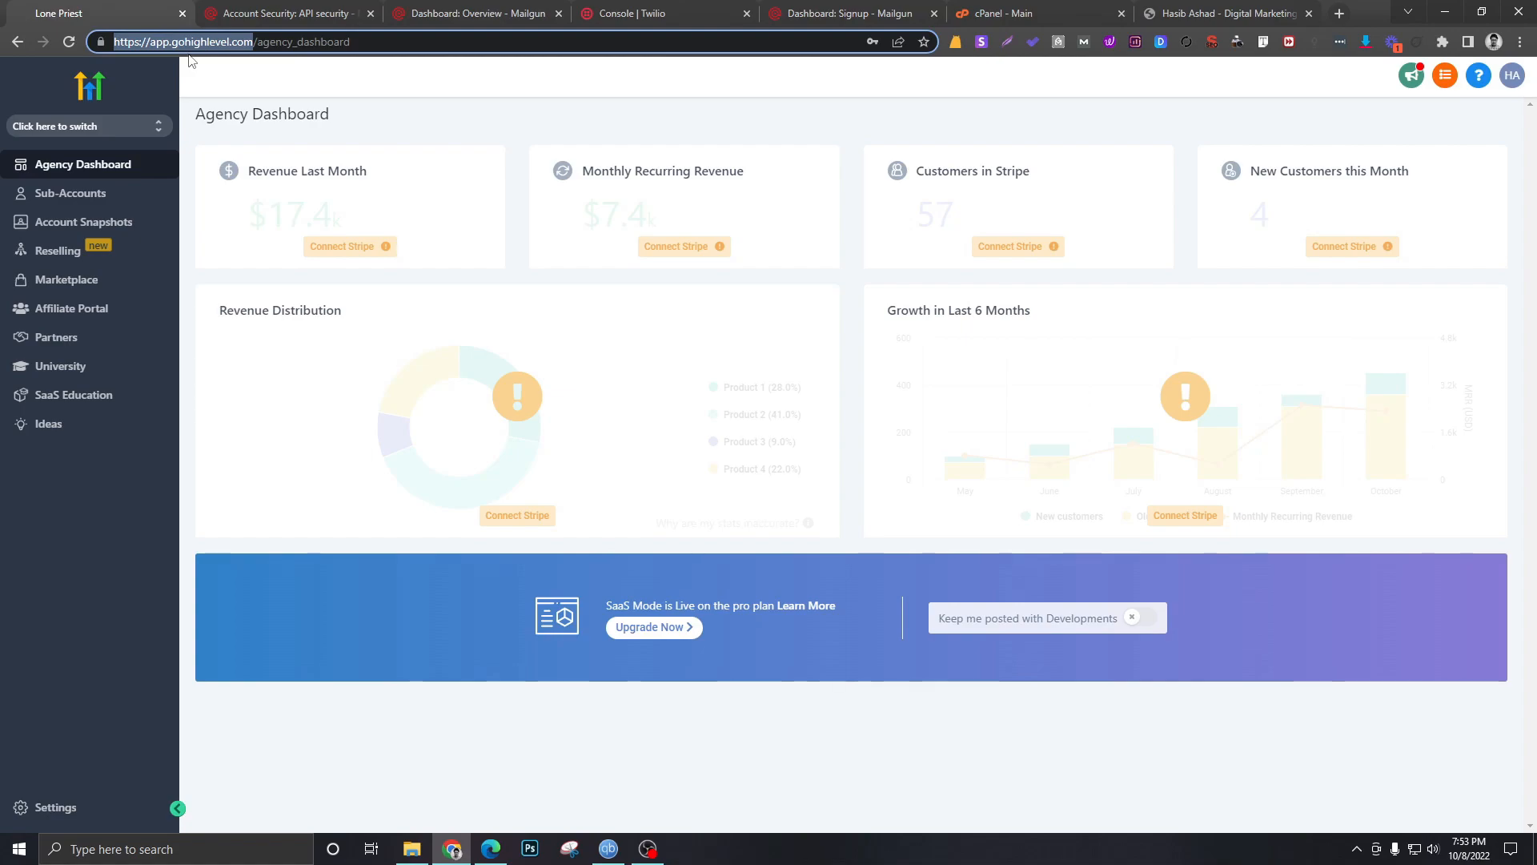
mouse_move(93, 13)
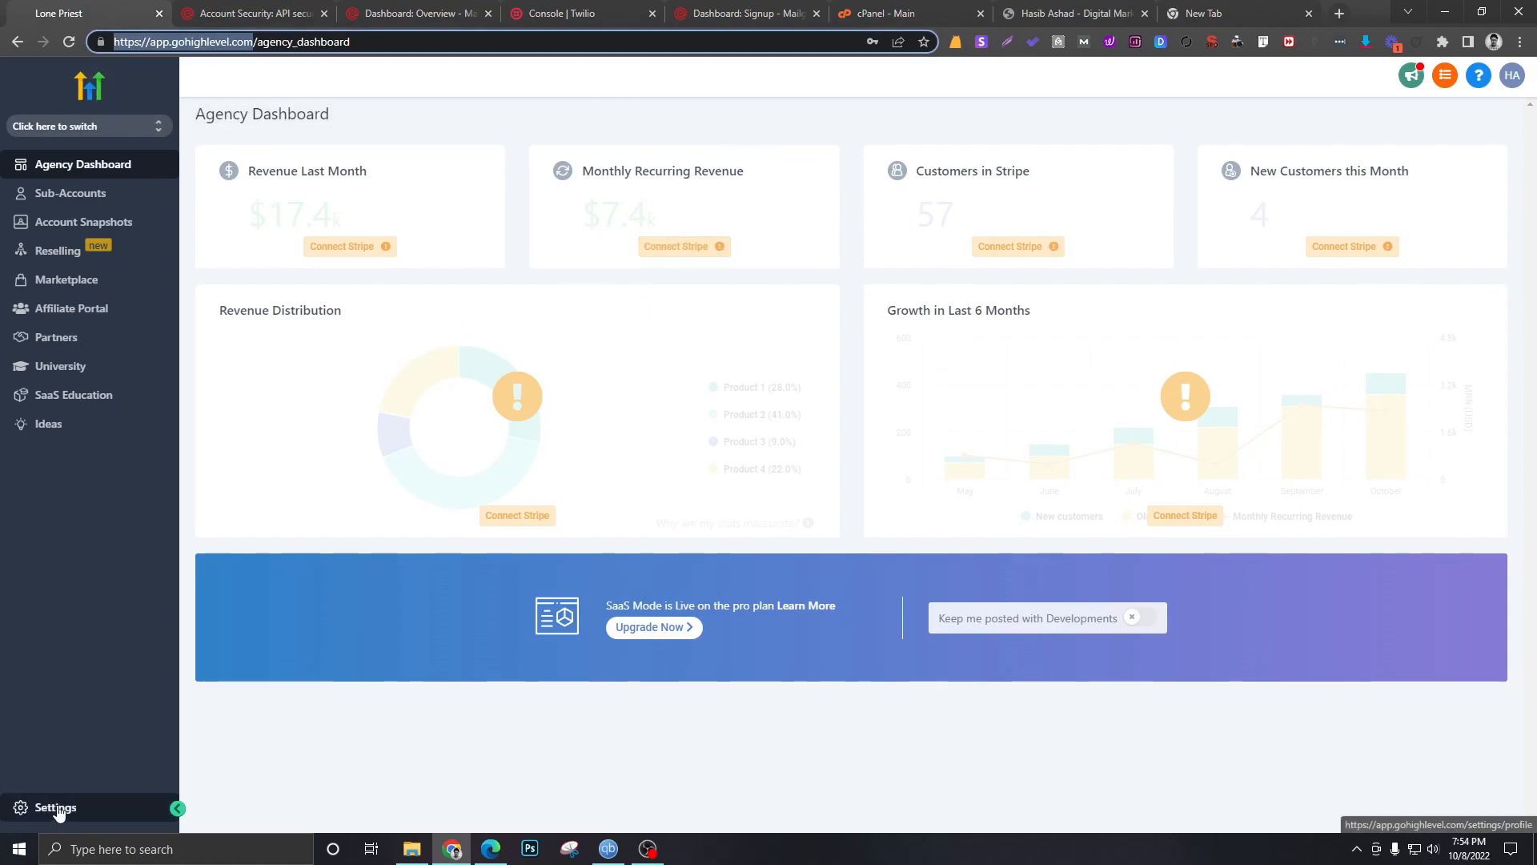
From Settings > Company, reach the Whitelabel Domain field and open its help article
click(54, 807)
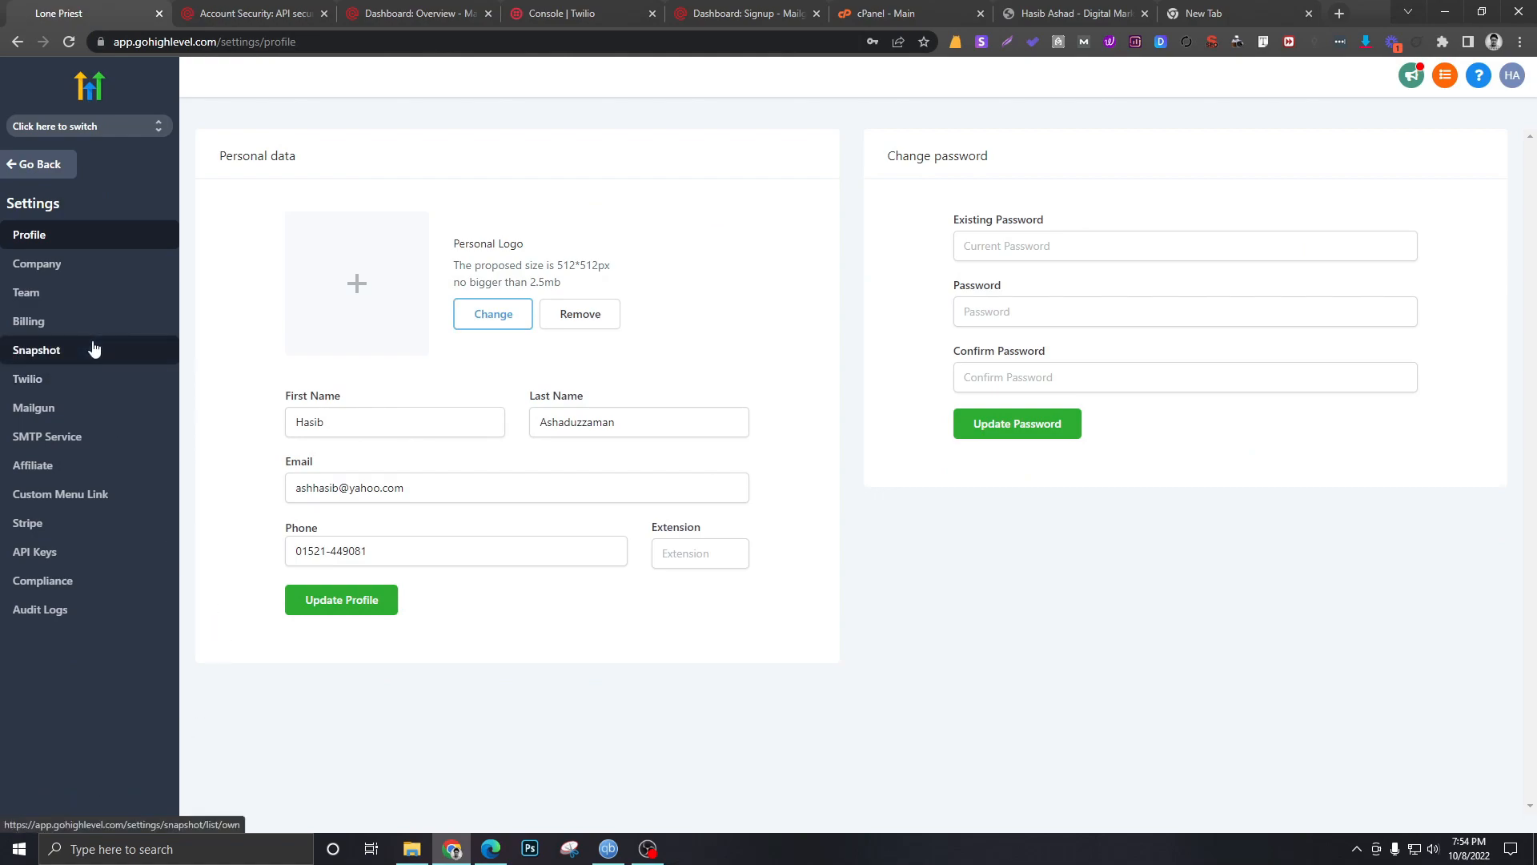
click(37, 263)
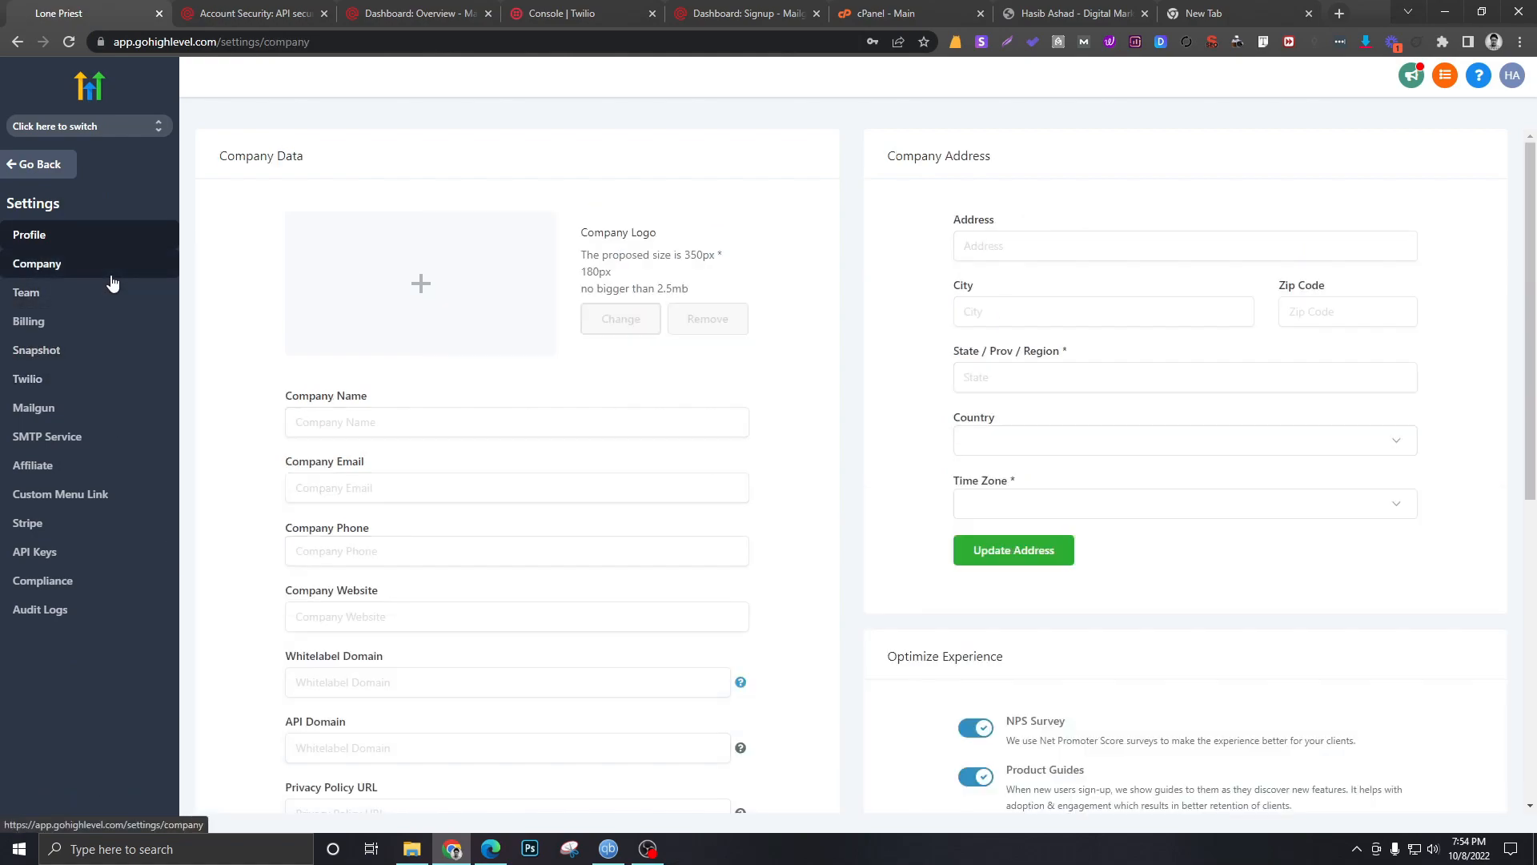
scroll(down, 3)
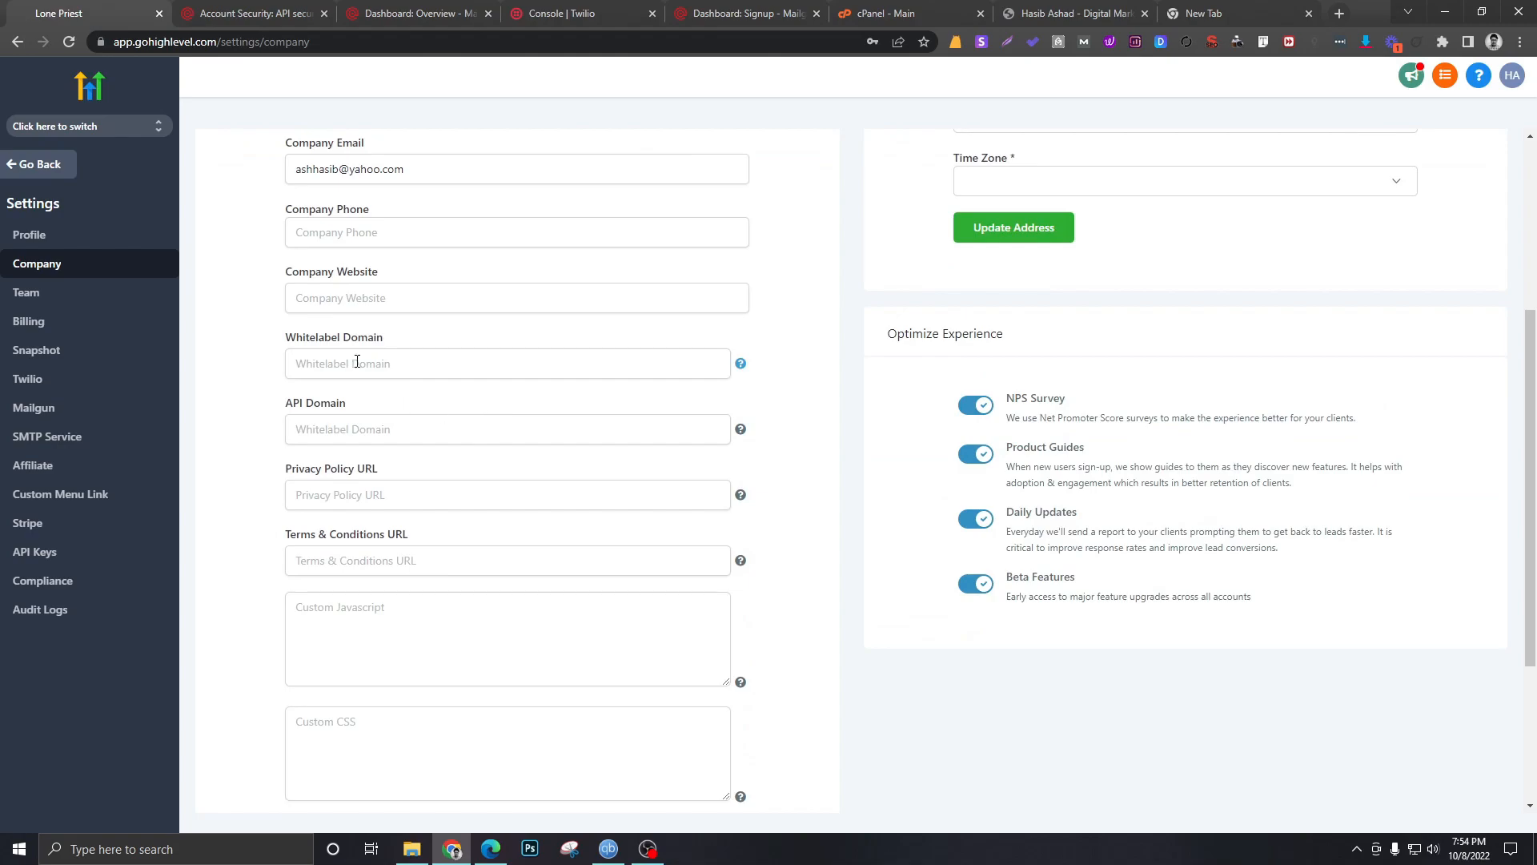
mouse_move(733, 368)
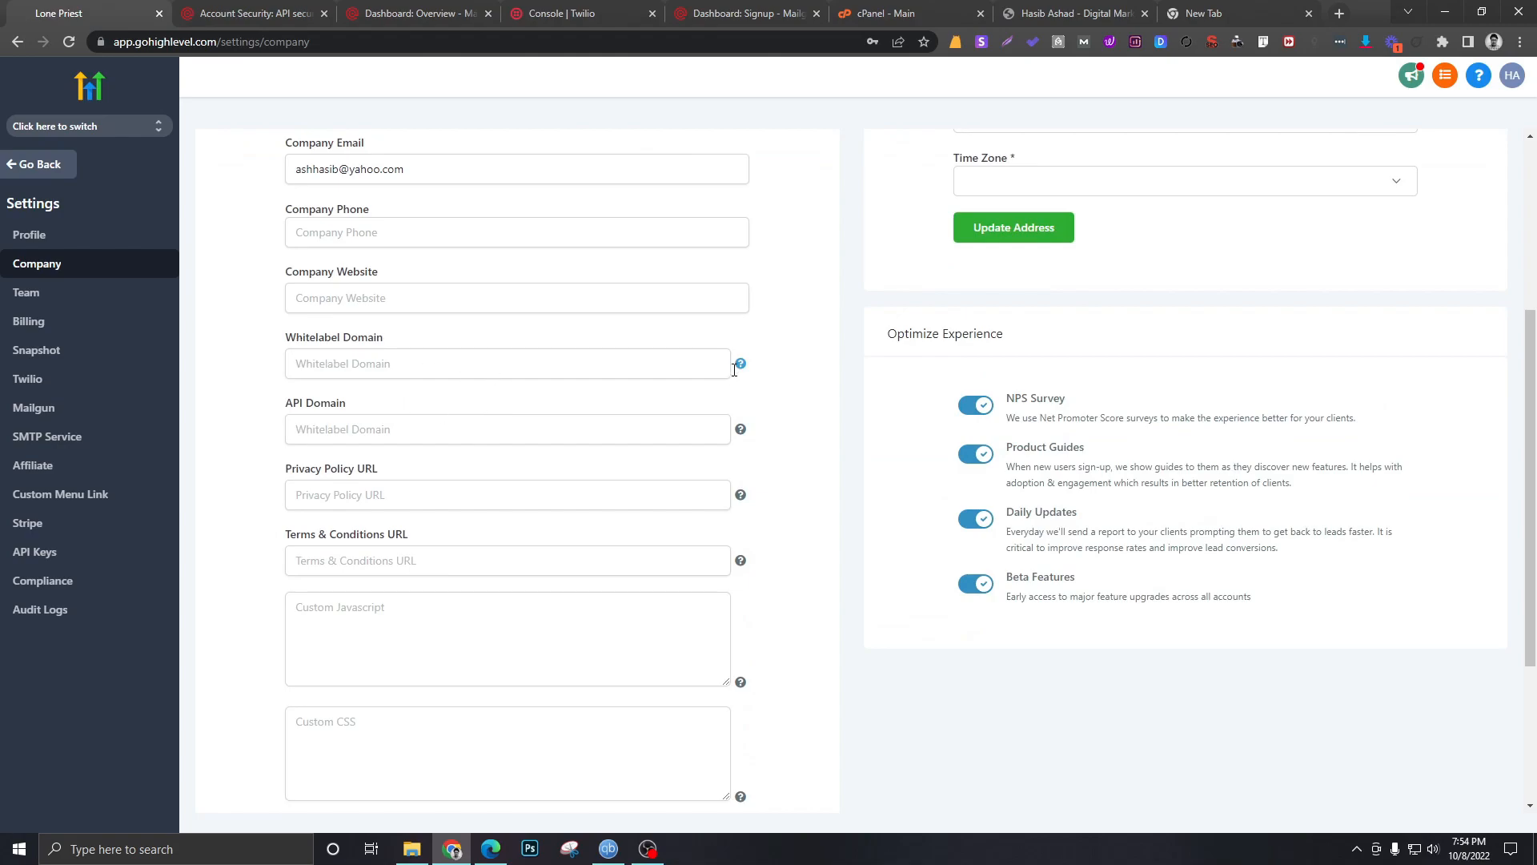
click(739, 364)
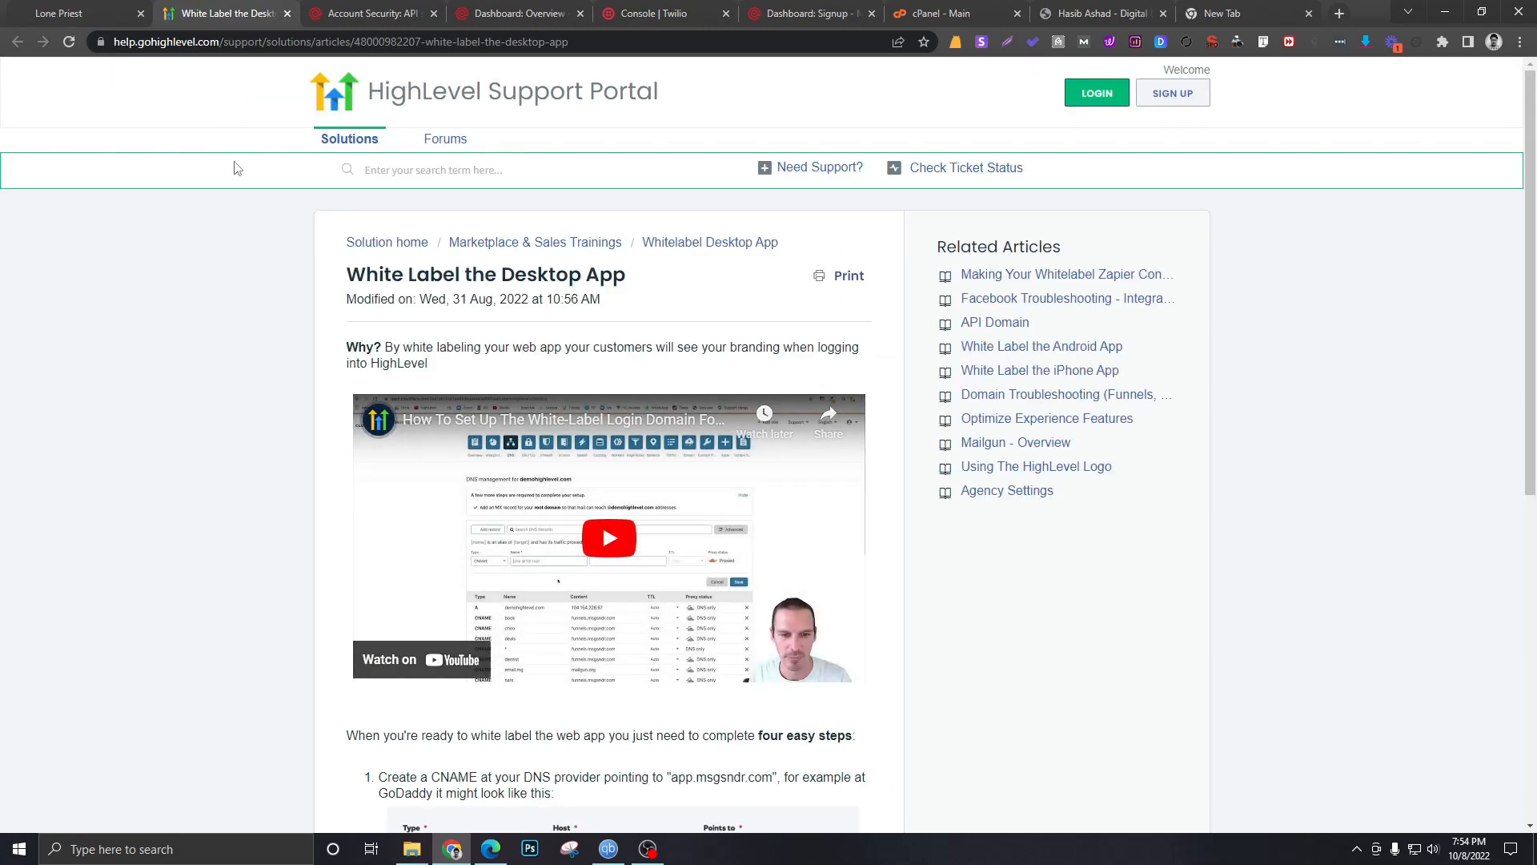
Pick out the CNAME target app.msgsndr.com in the article, then switch to the cPanel account
scroll(down, 3)
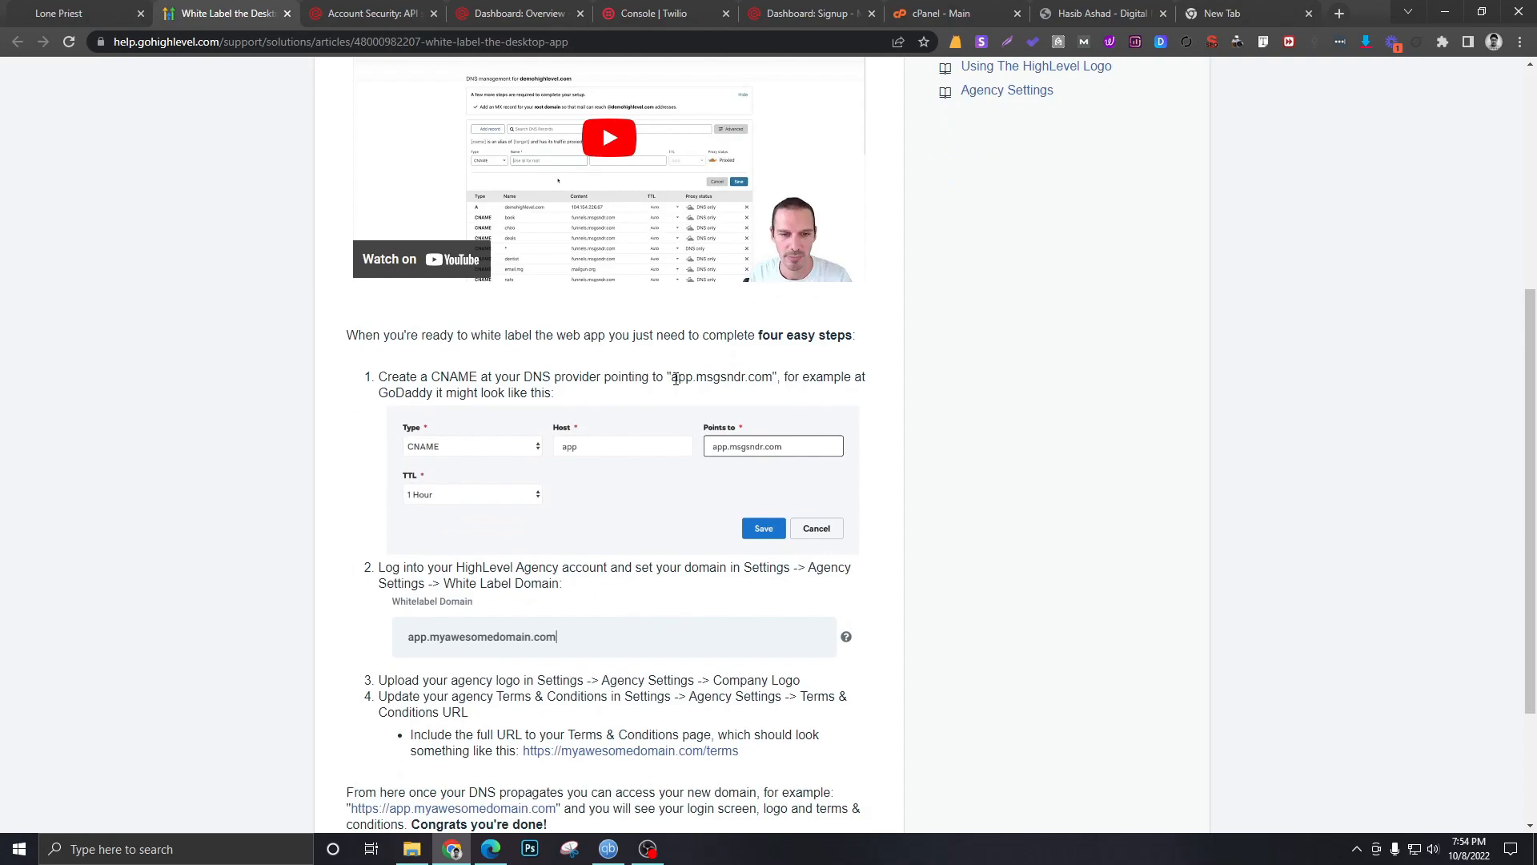
double_click(695, 377)
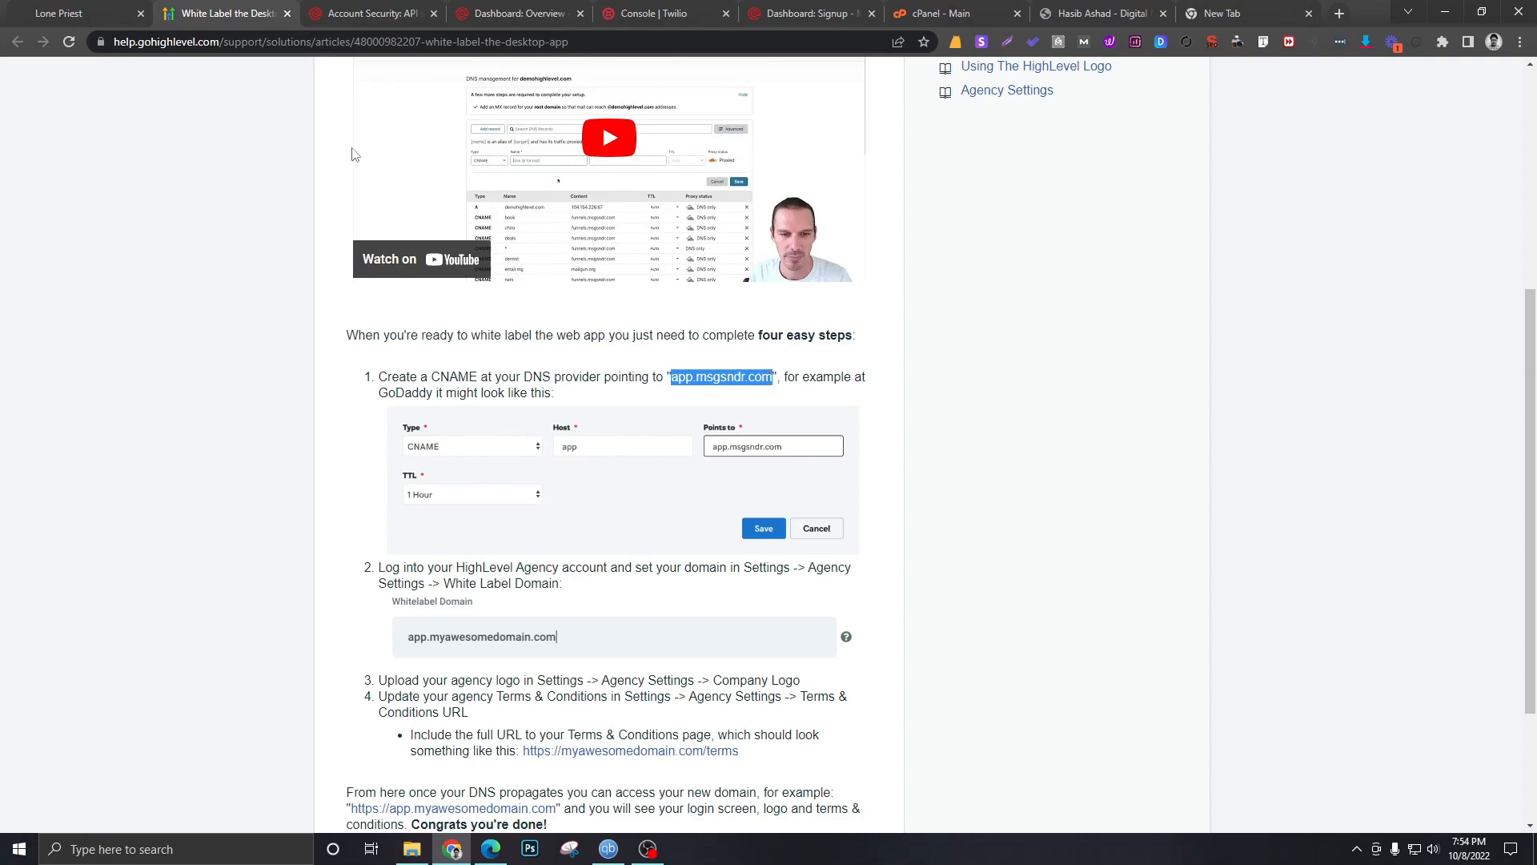
mouse_move(1048, 61)
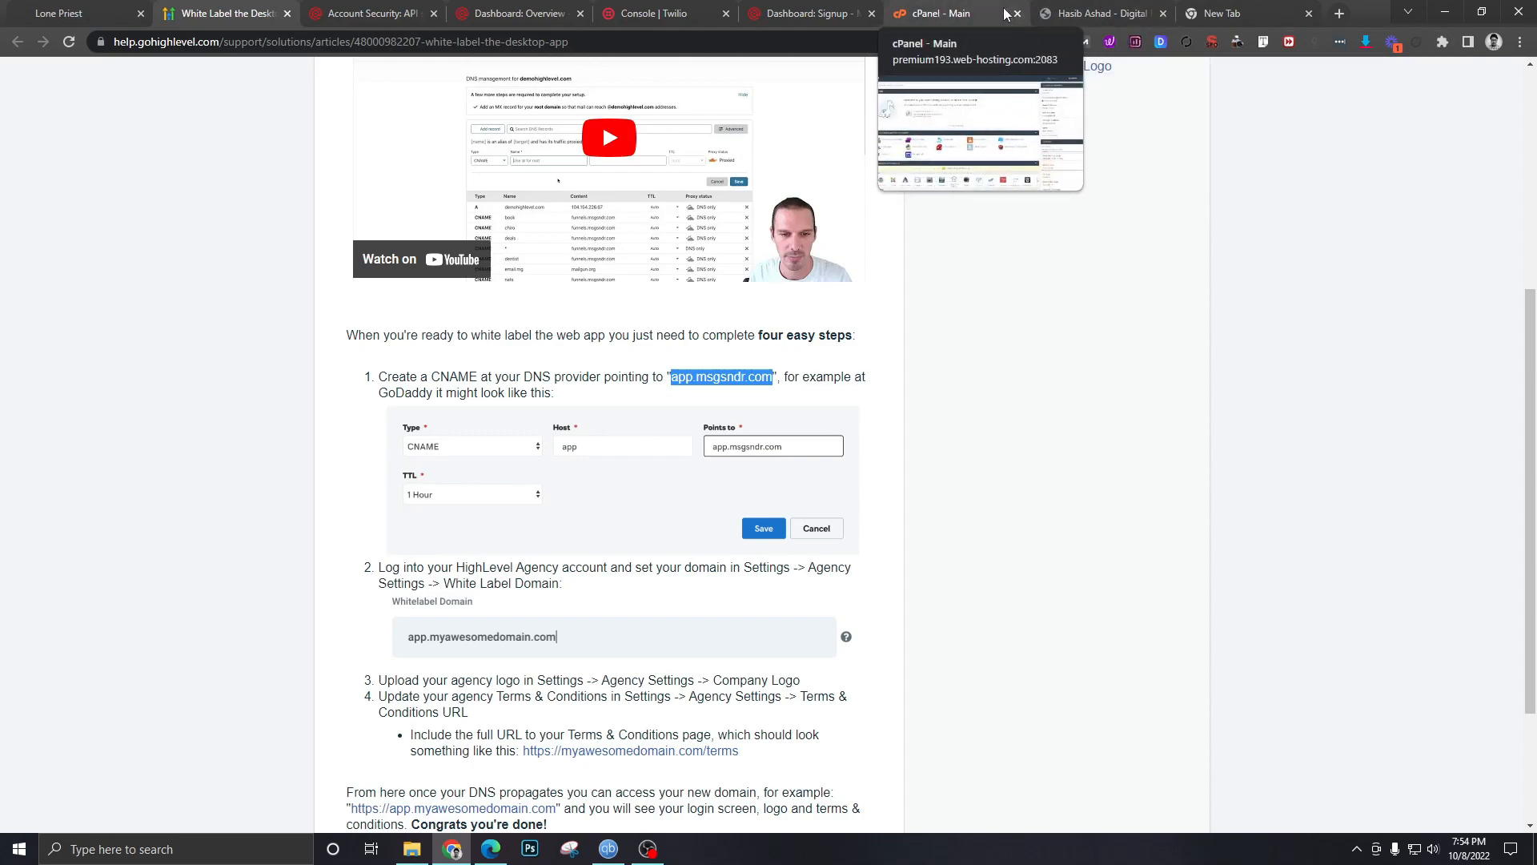
click(941, 13)
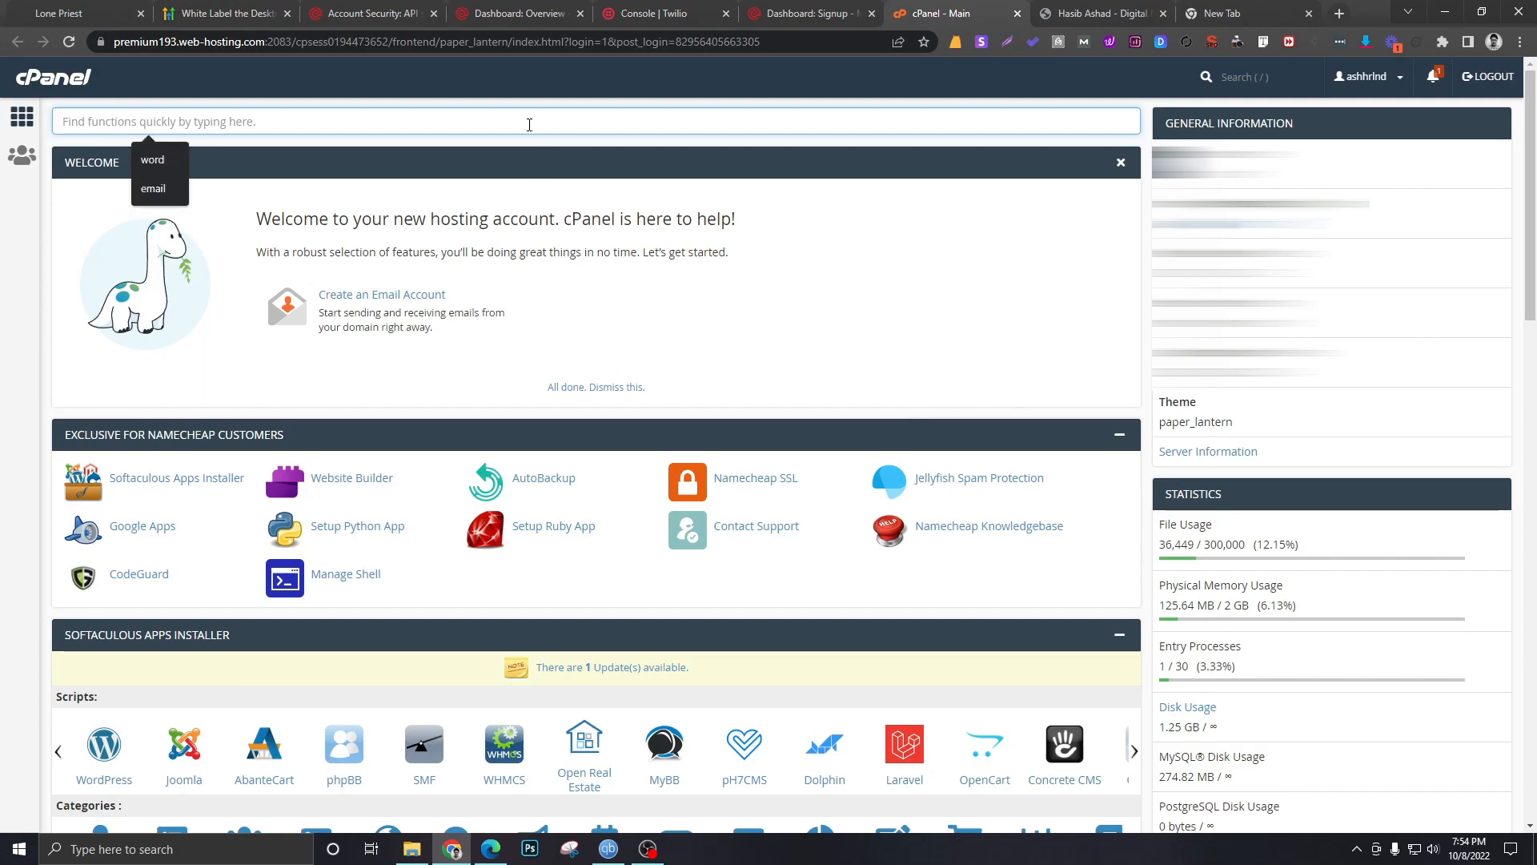
Search cPanel for dns, enter the Zone Editor and manage the records for ashhasib.com
text(dns)
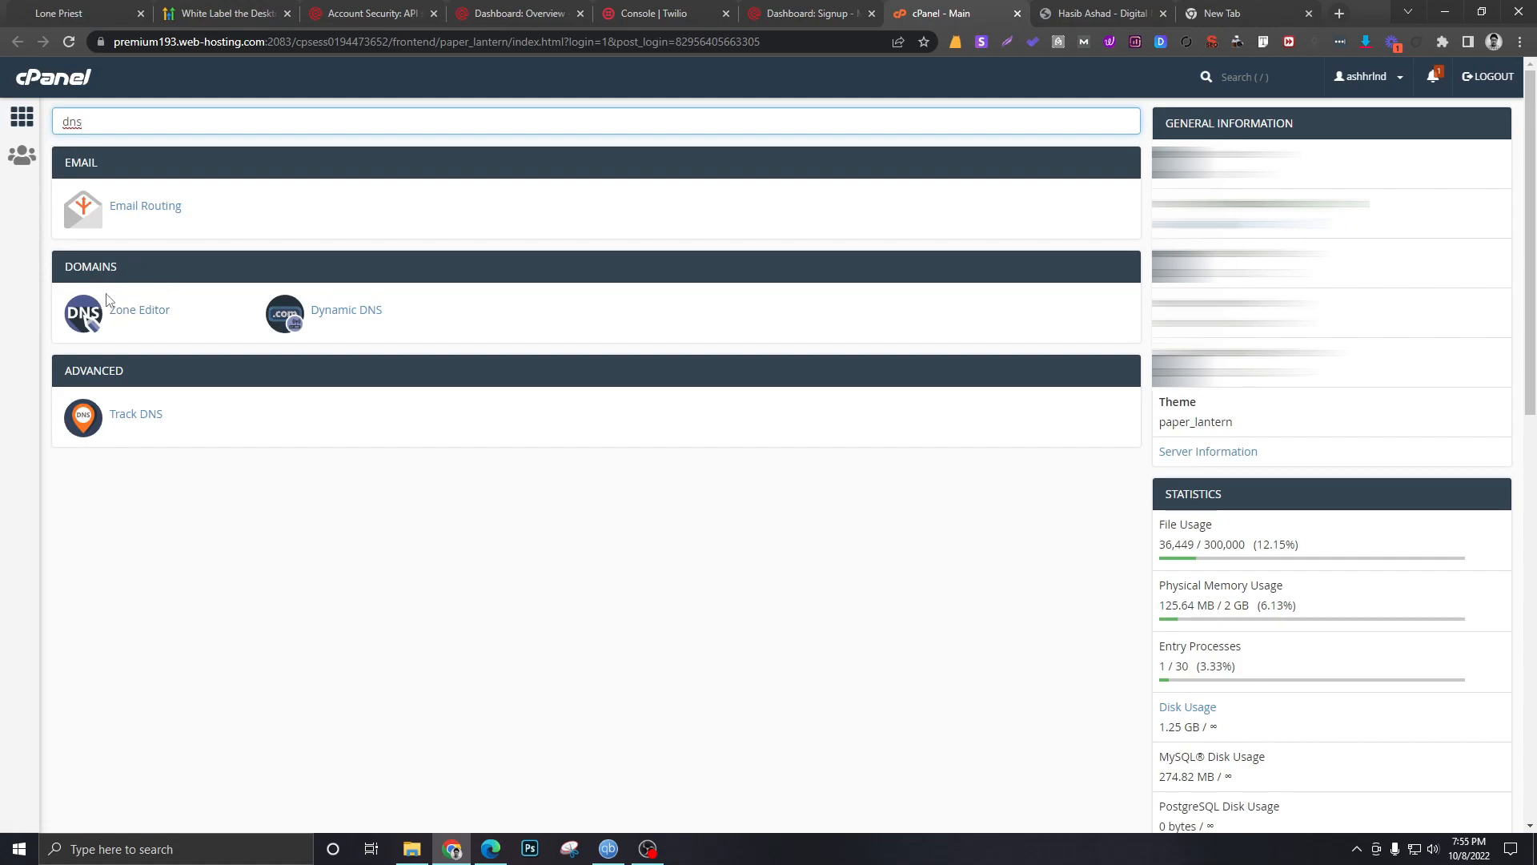
click(139, 310)
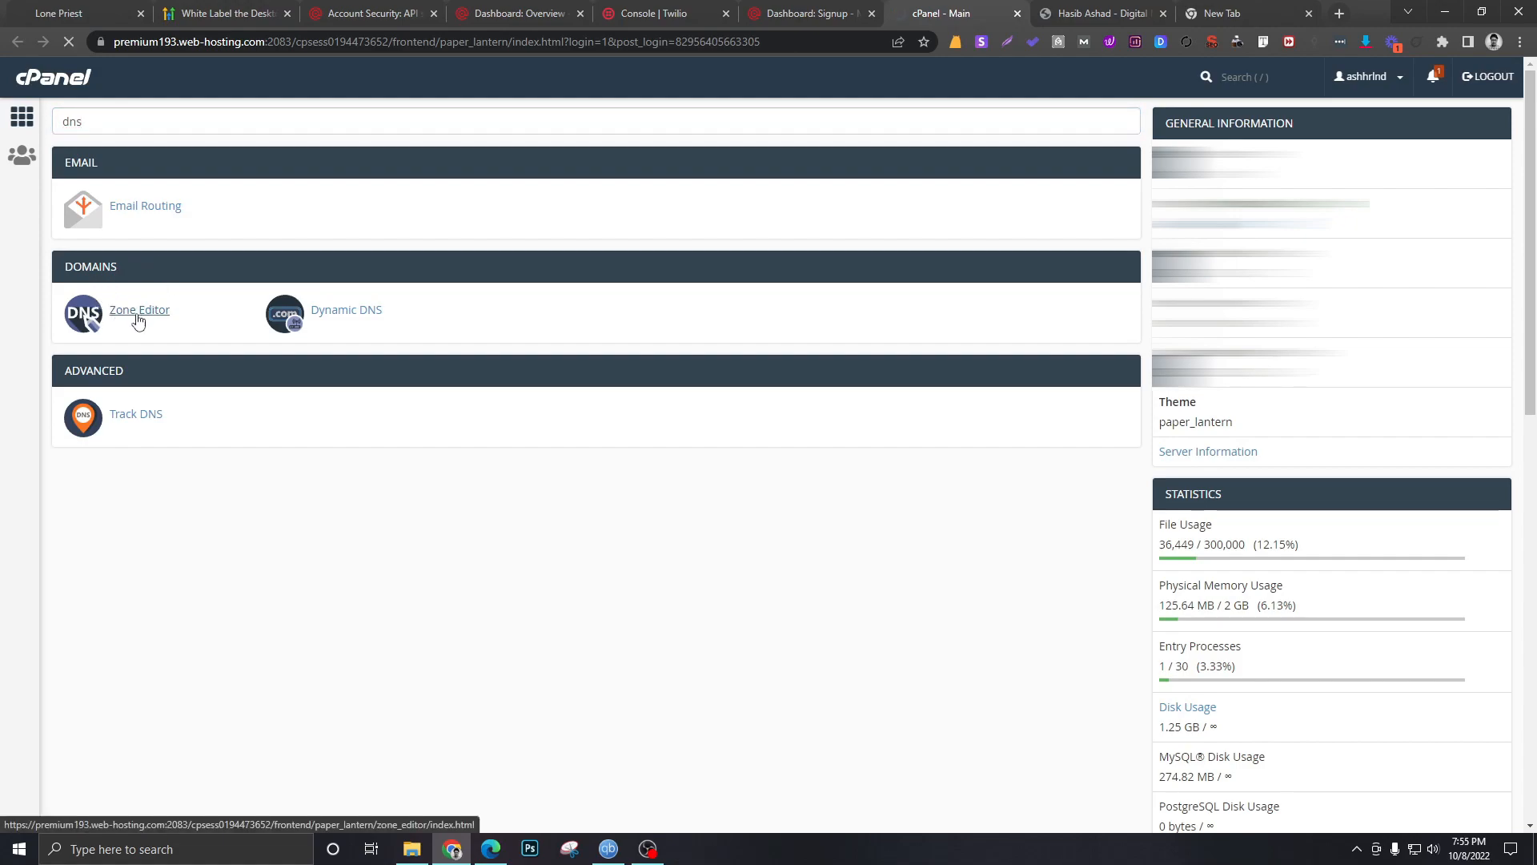
click(139, 310)
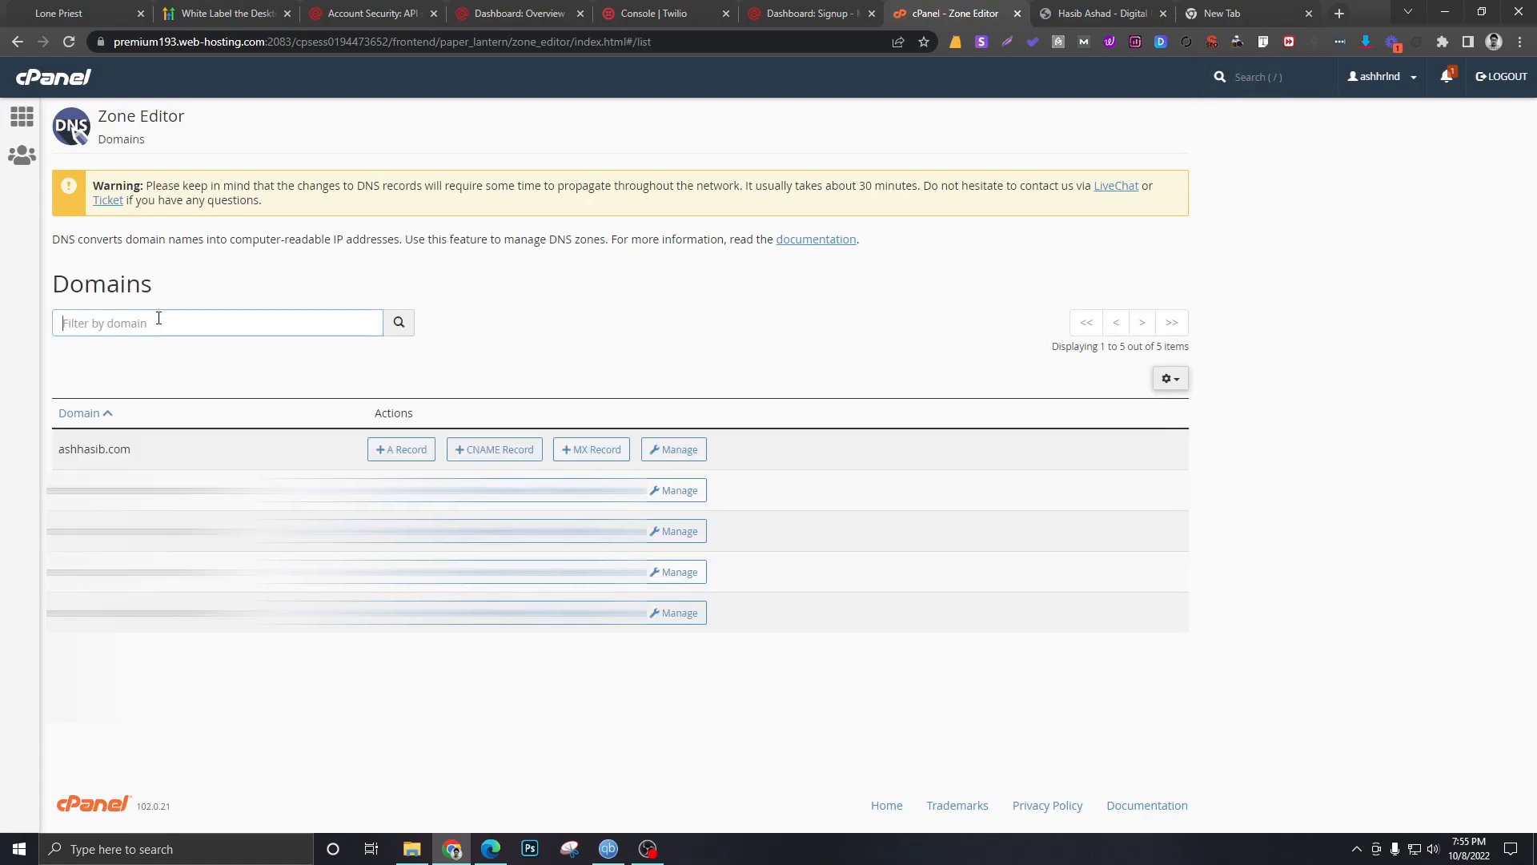
mouse_move(453, 403)
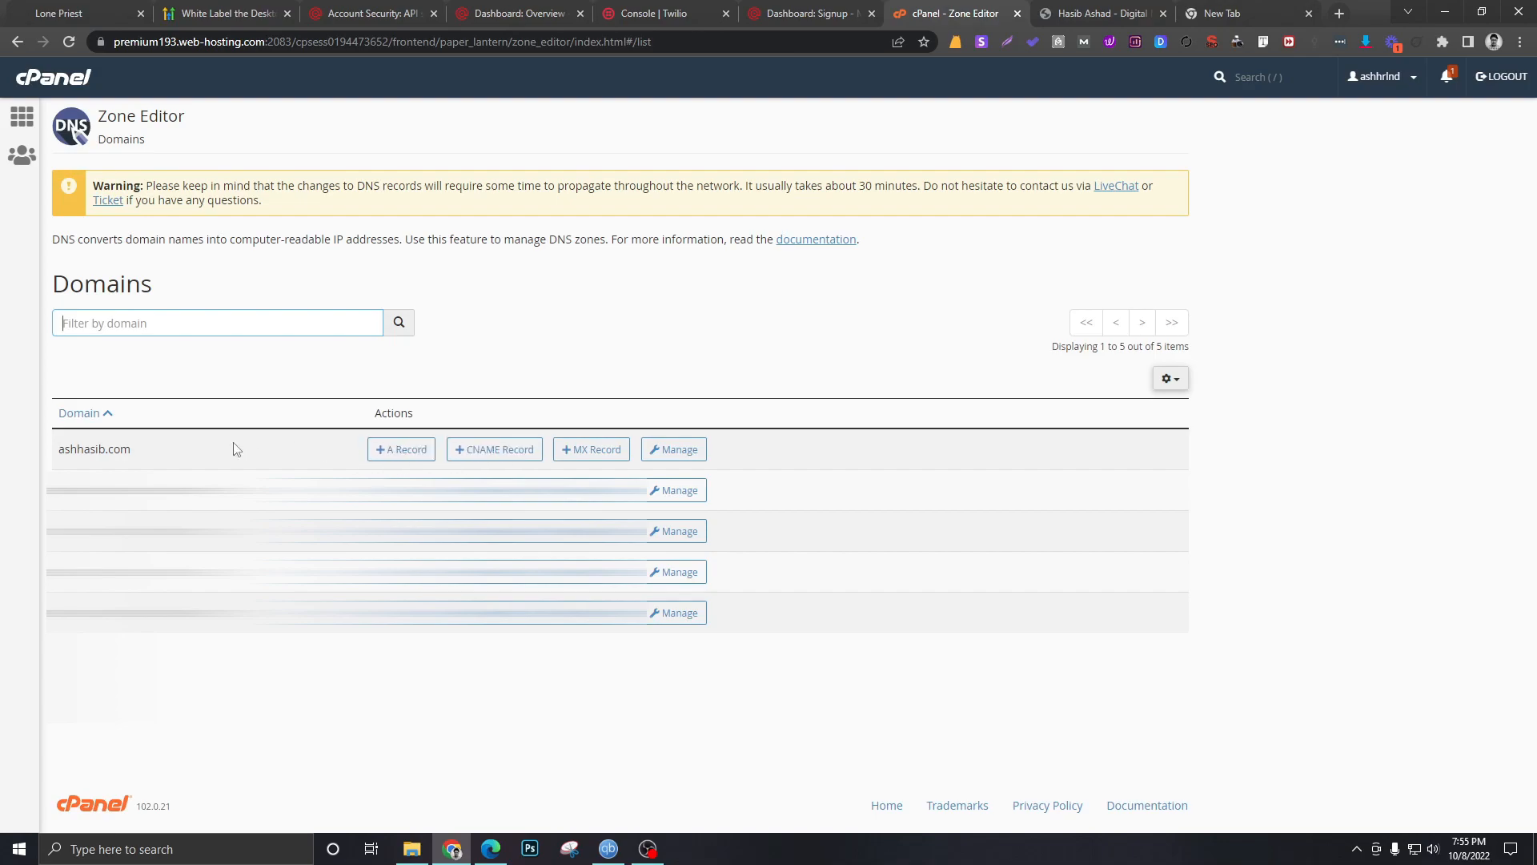
click(673, 449)
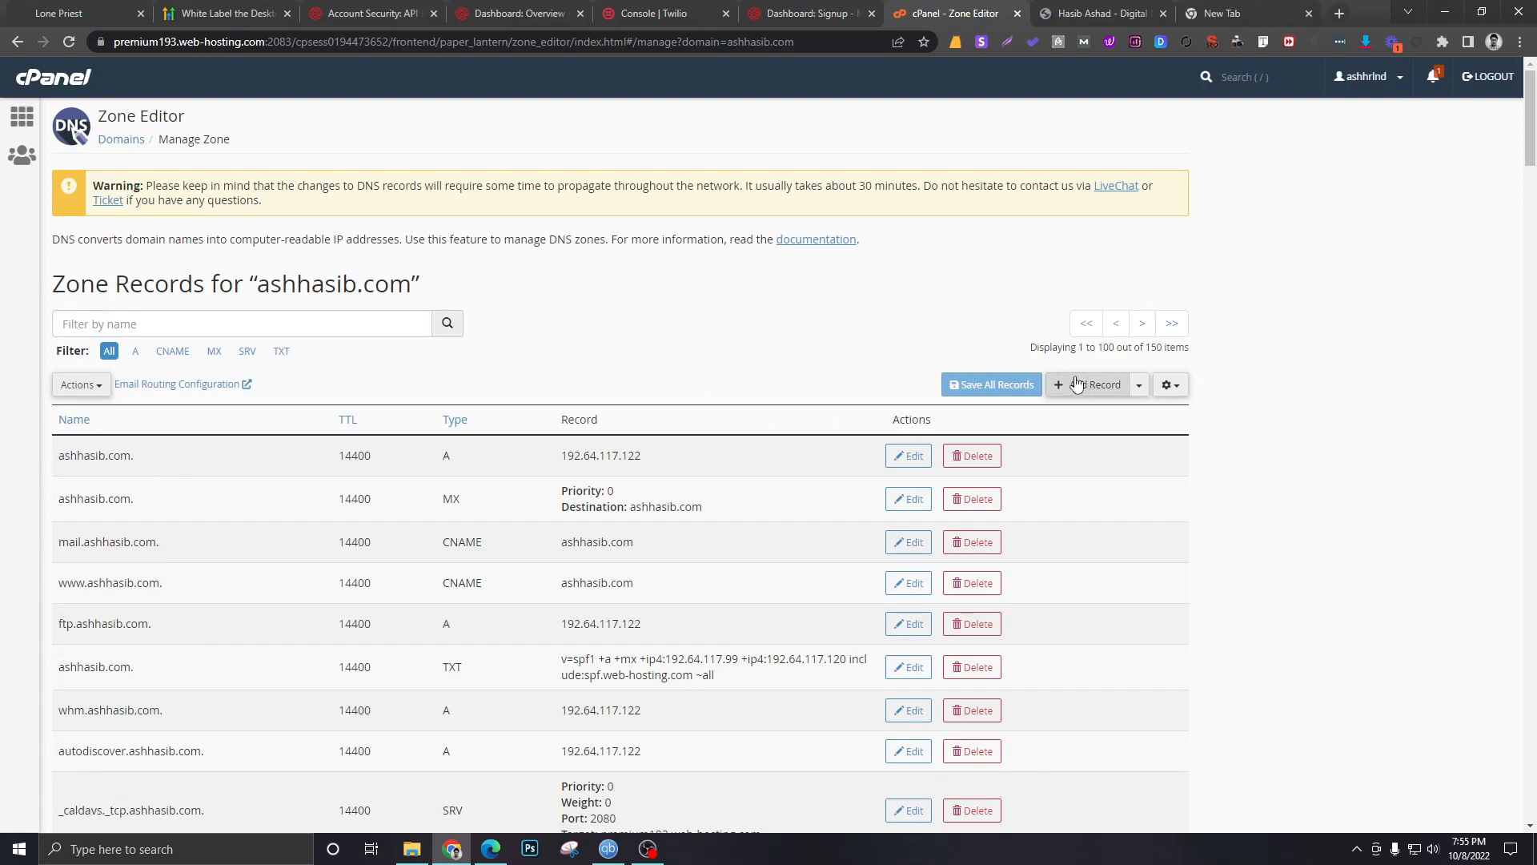
Start a new DNS record for ashhasib.com and copy app.msgsndr.com from the help article
click(1088, 385)
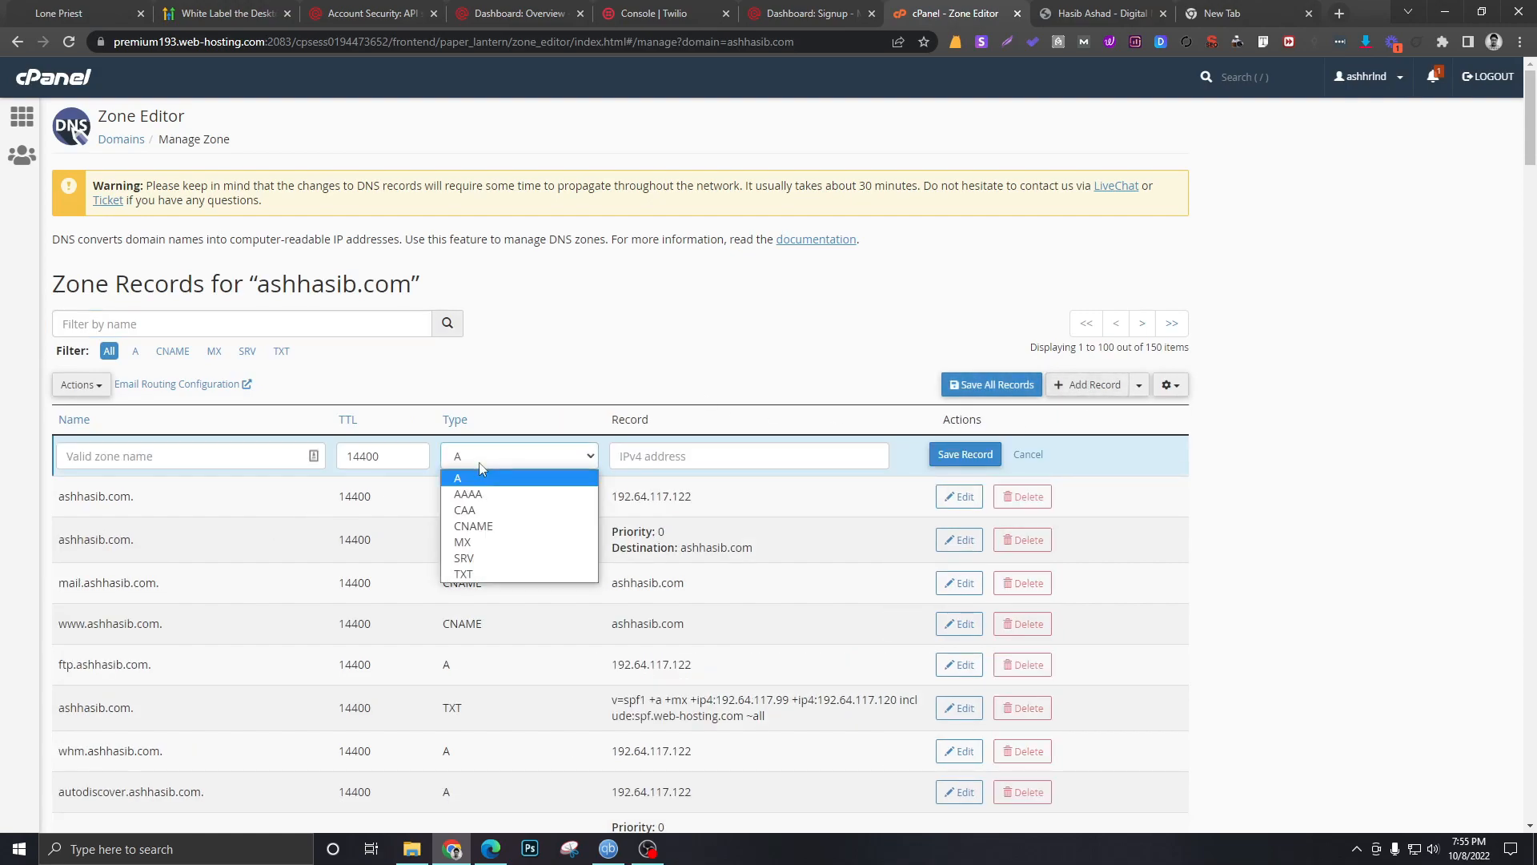
click(457, 477)
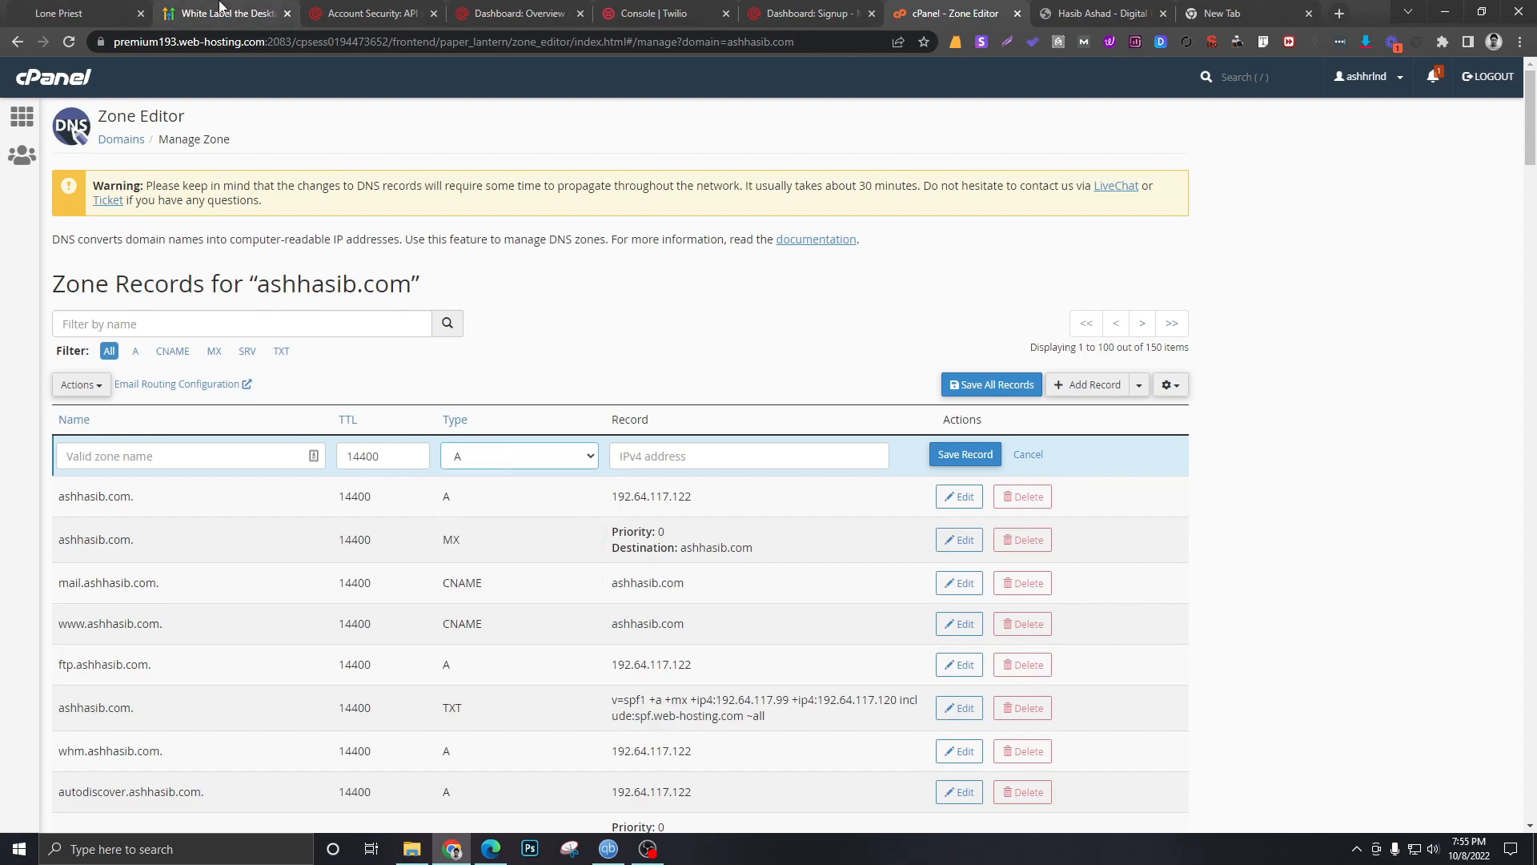
click(226, 13)
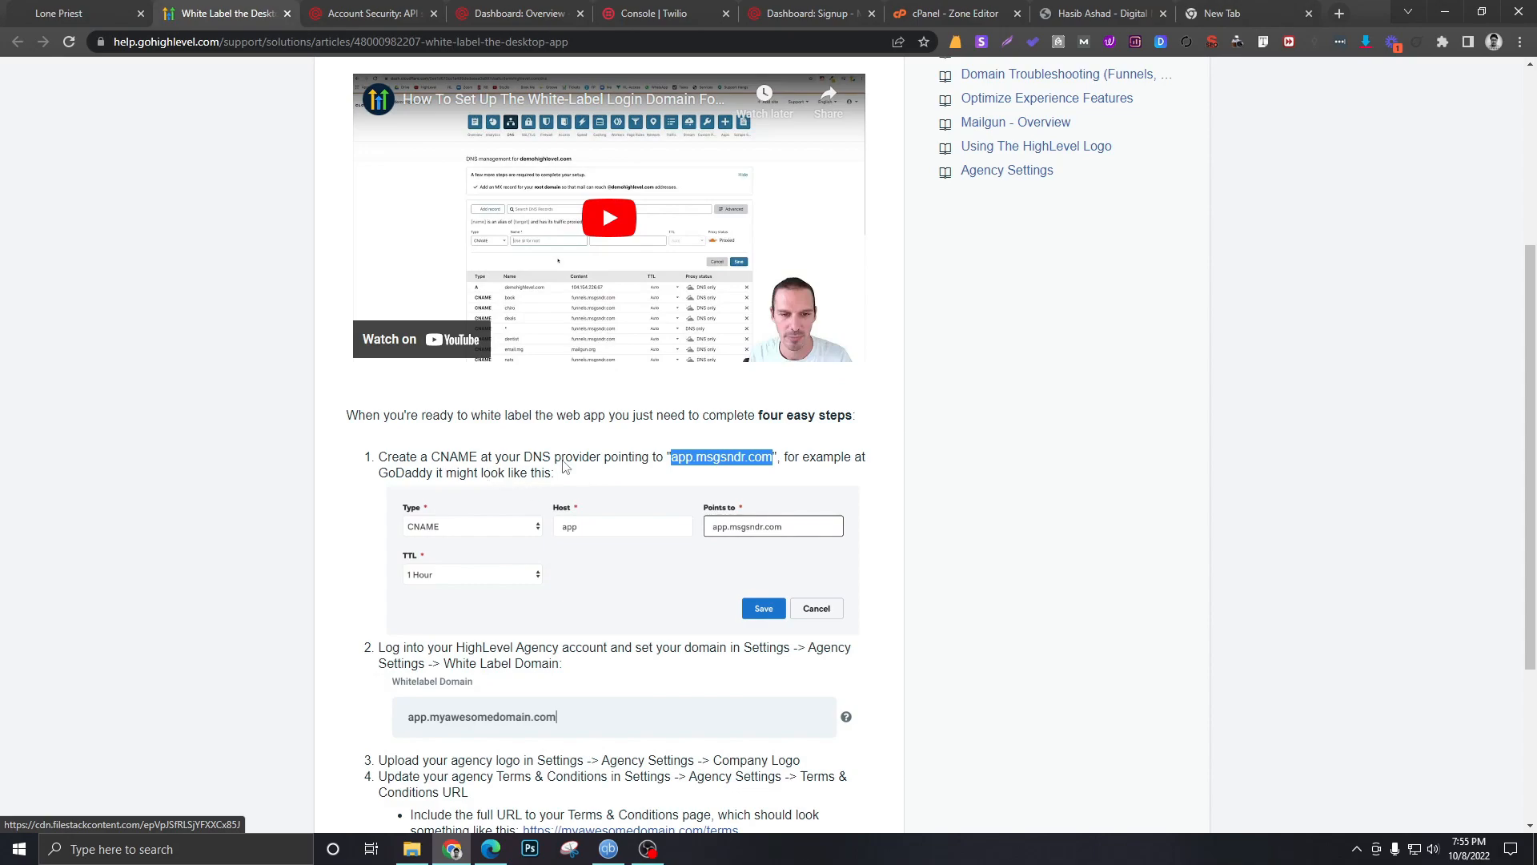
mouse_move(733, 480)
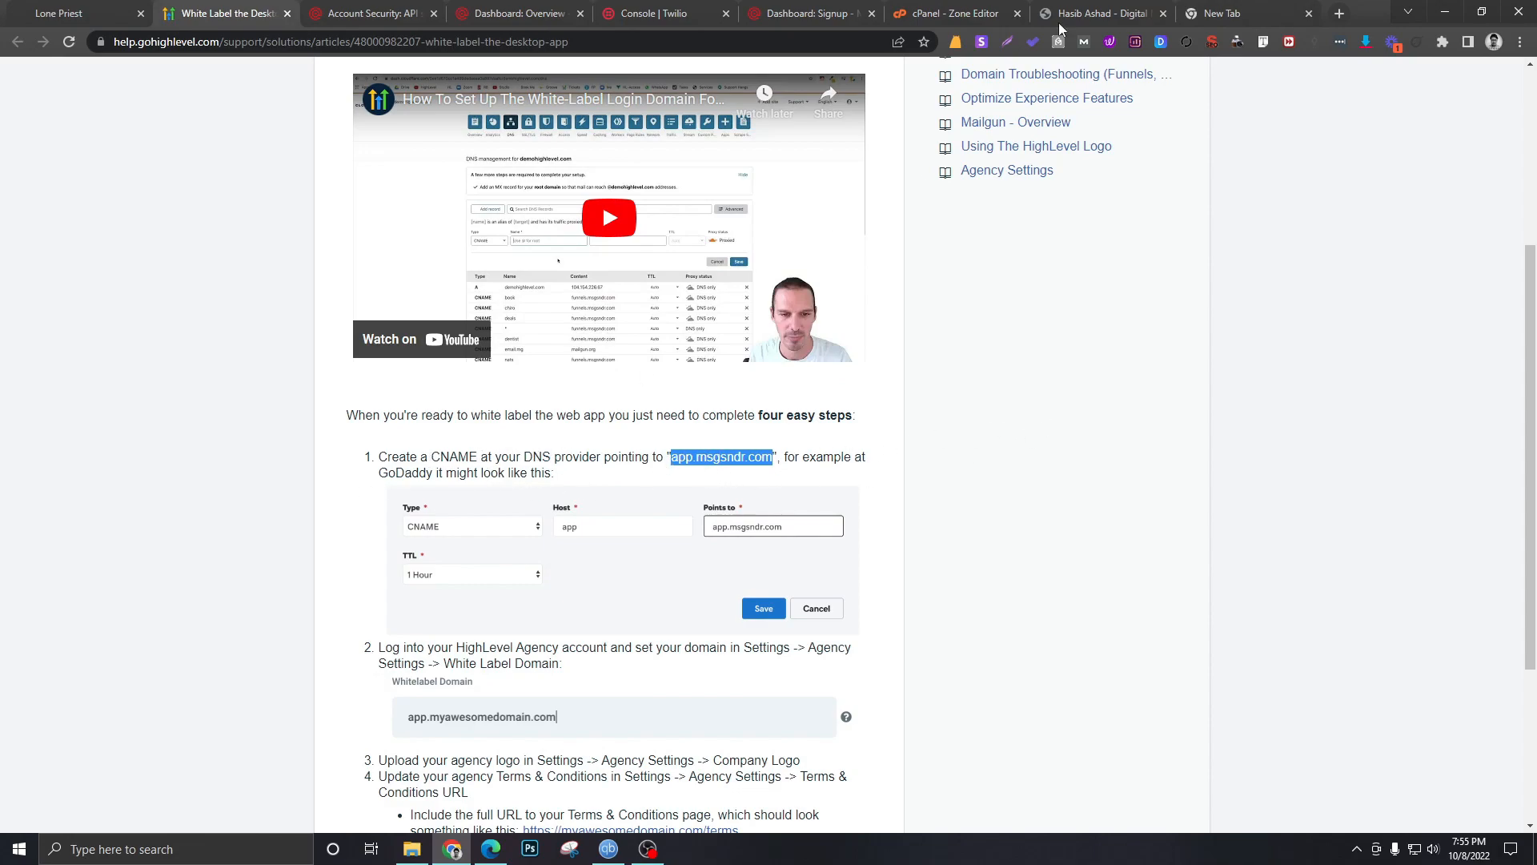
click(951, 13)
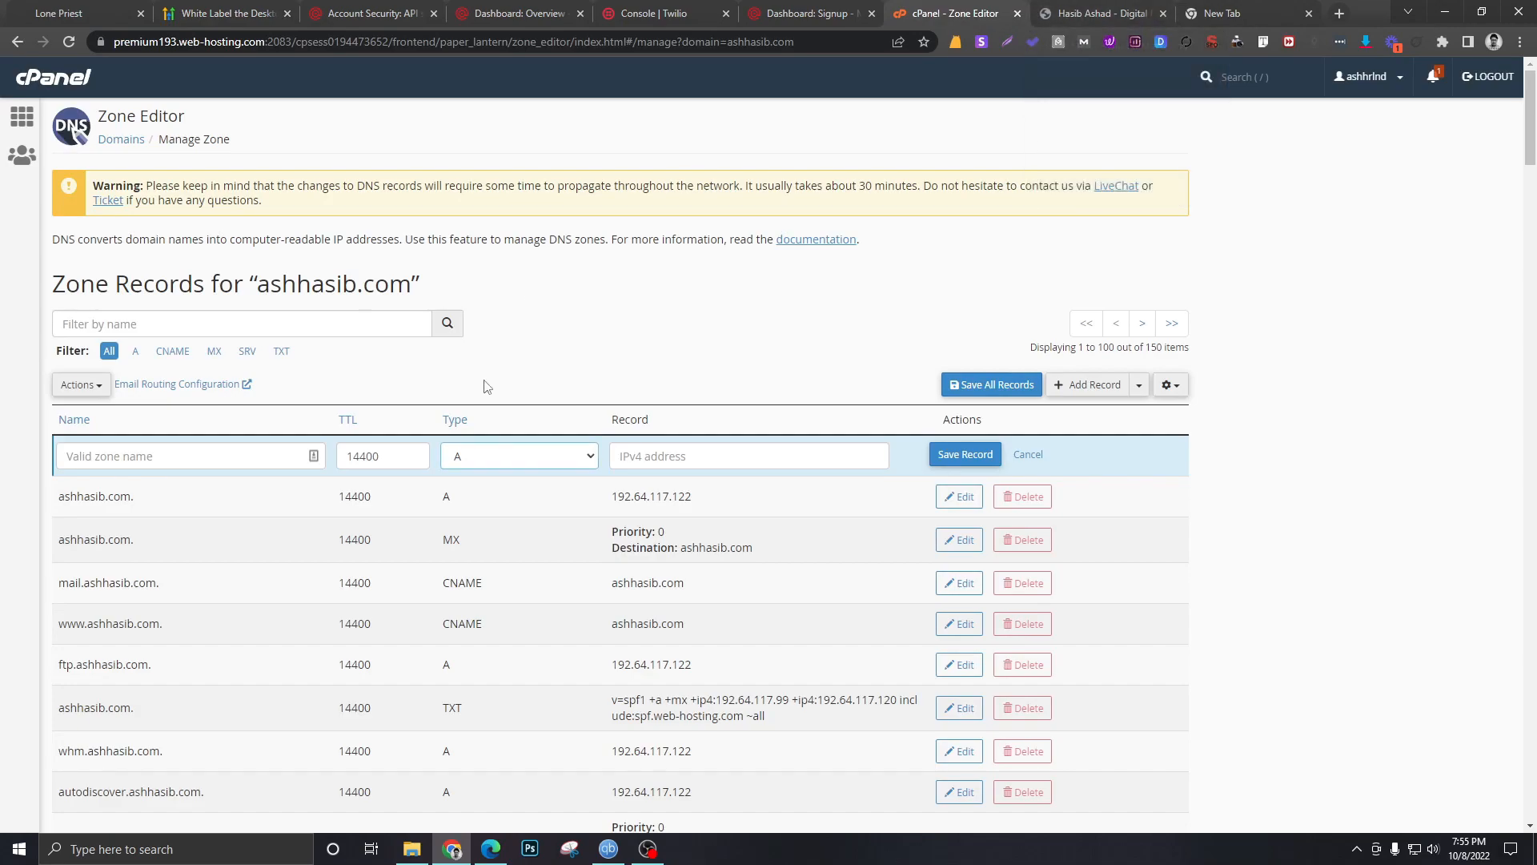
Make the record a CNAME named app pointing to app.msgsndr.com
click(519, 454)
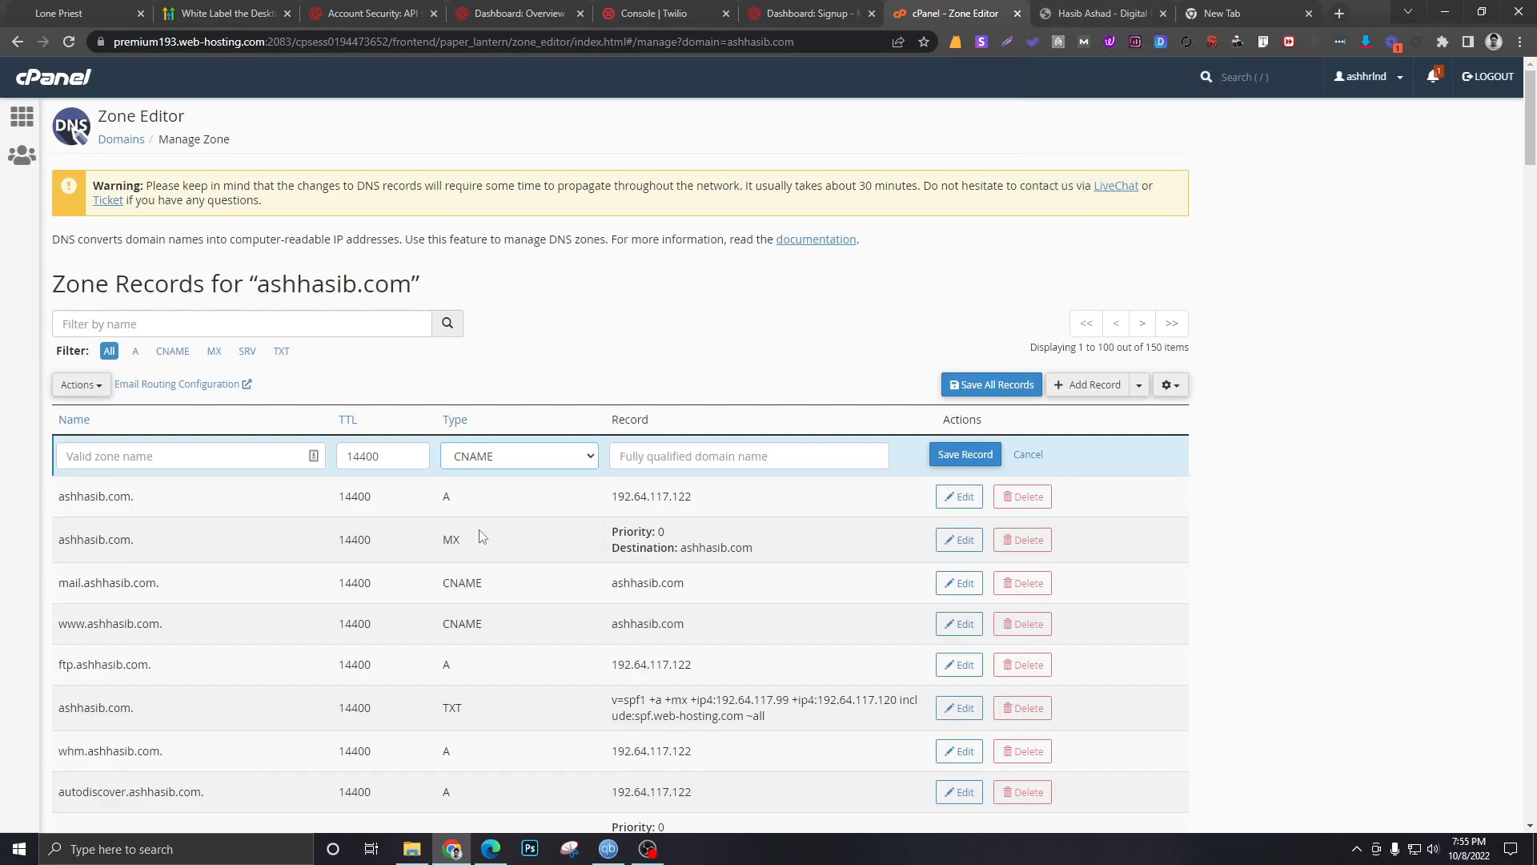
mouse_move(564, 471)
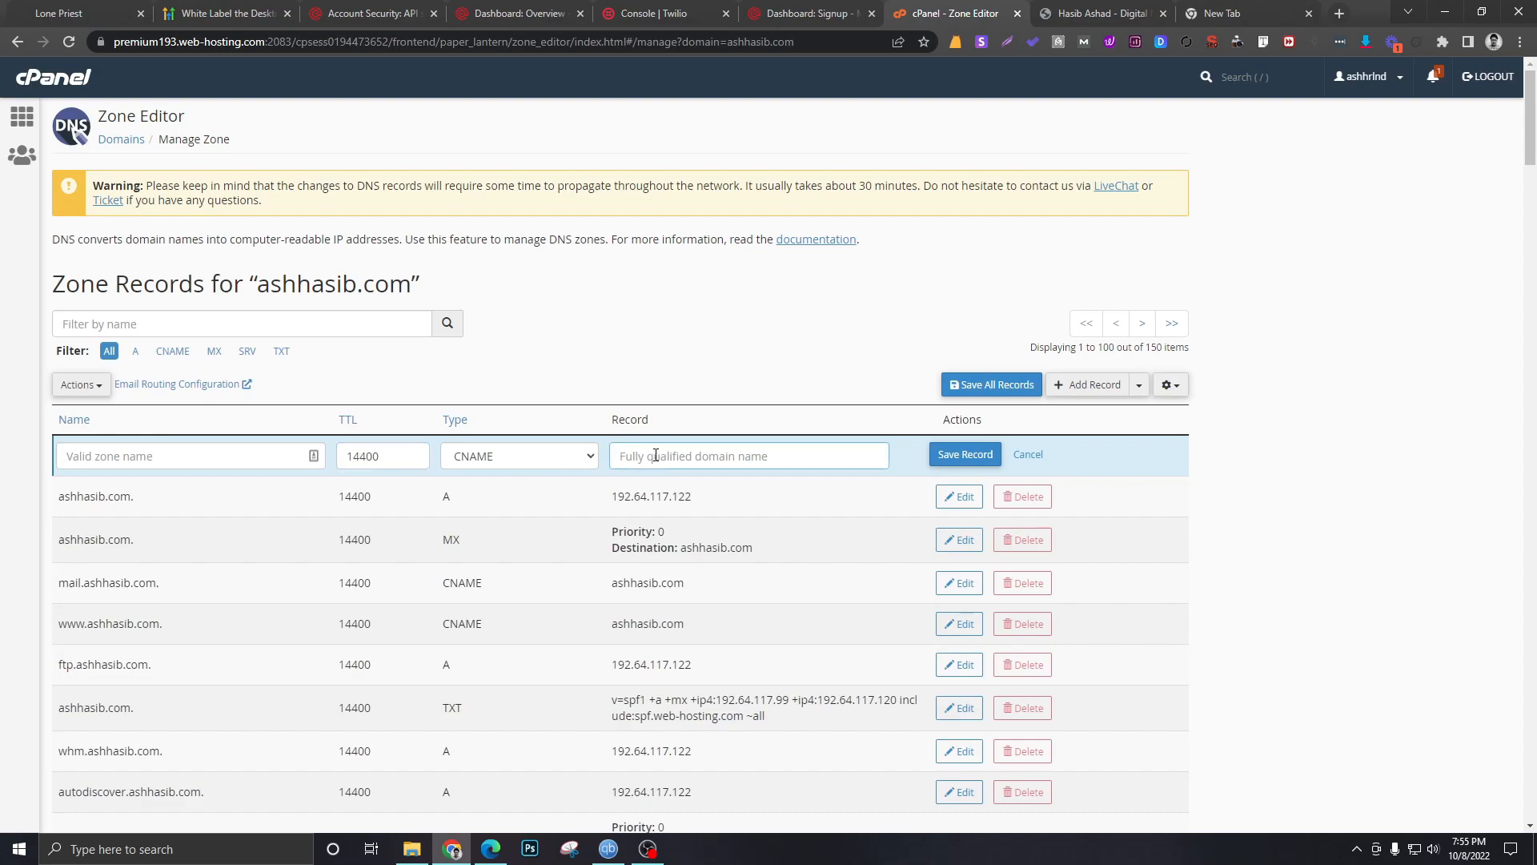
text(app.msgsndr.com)
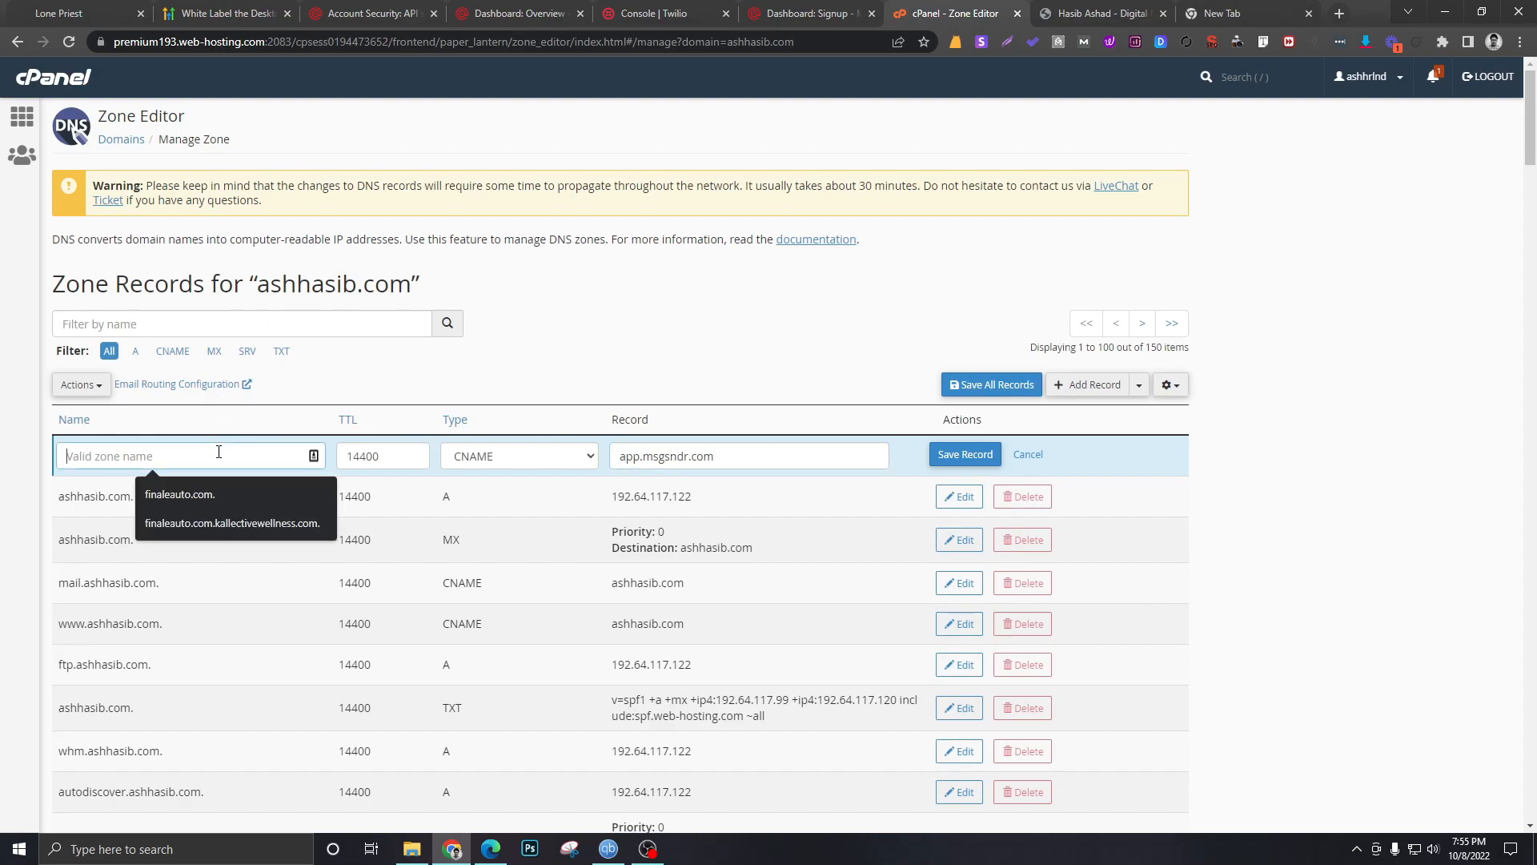
text(app.ashhasib.com.)
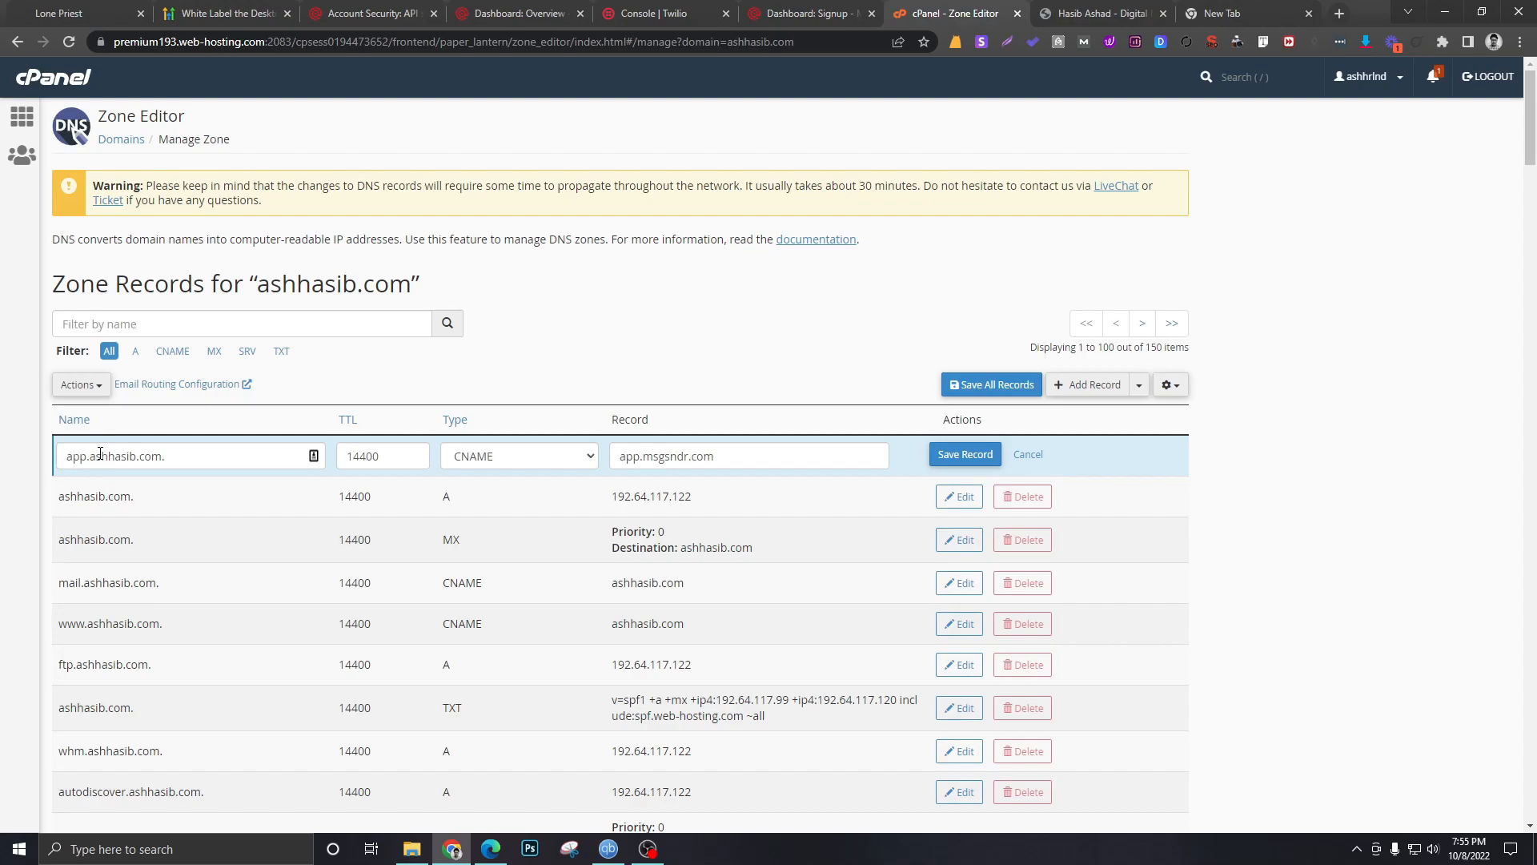
mouse_move(103, 444)
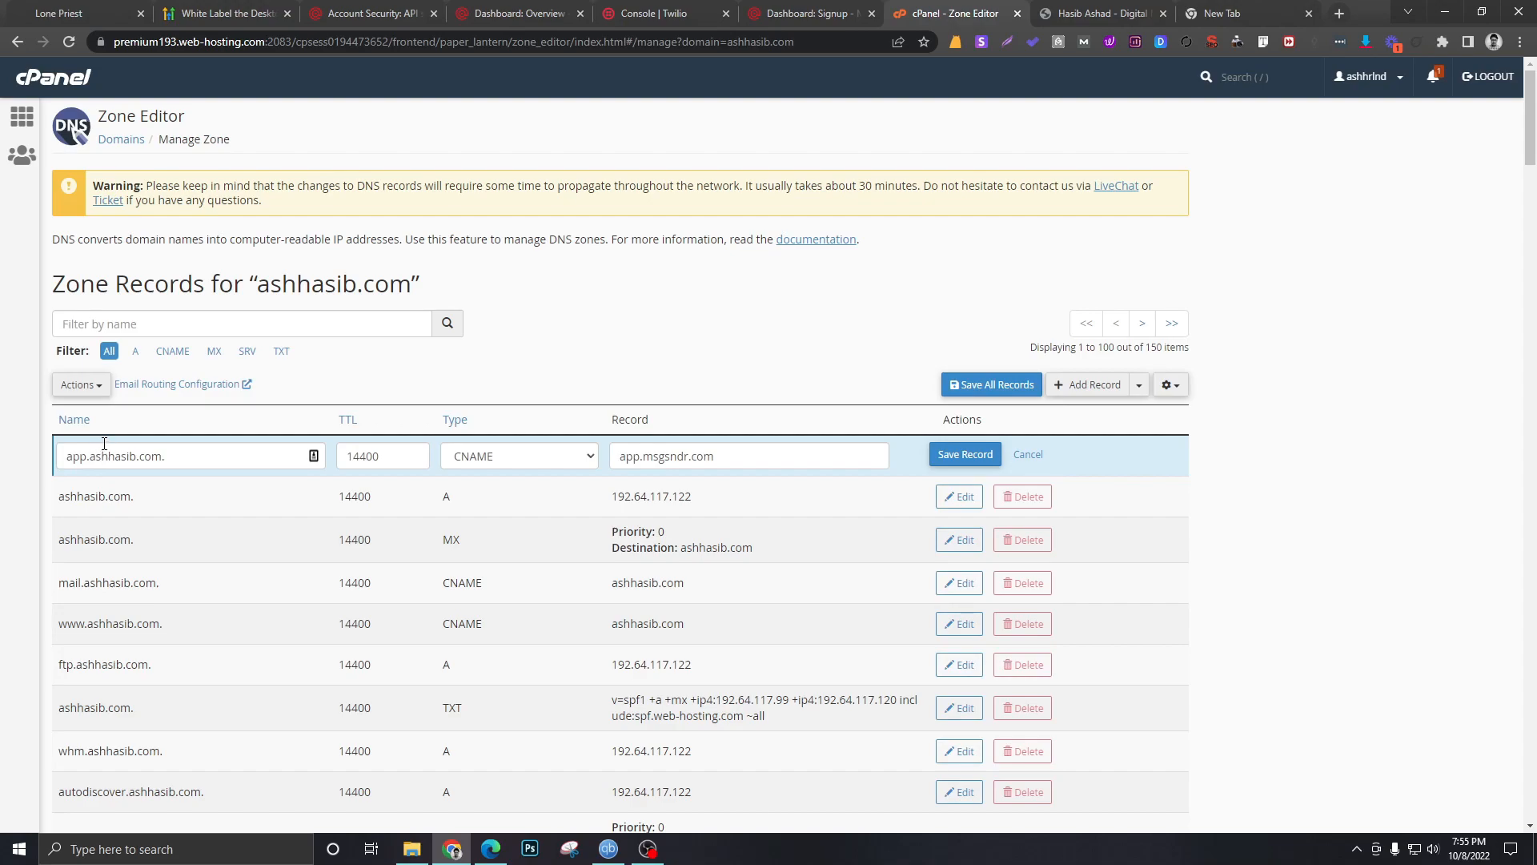
mouse_move(662, 521)
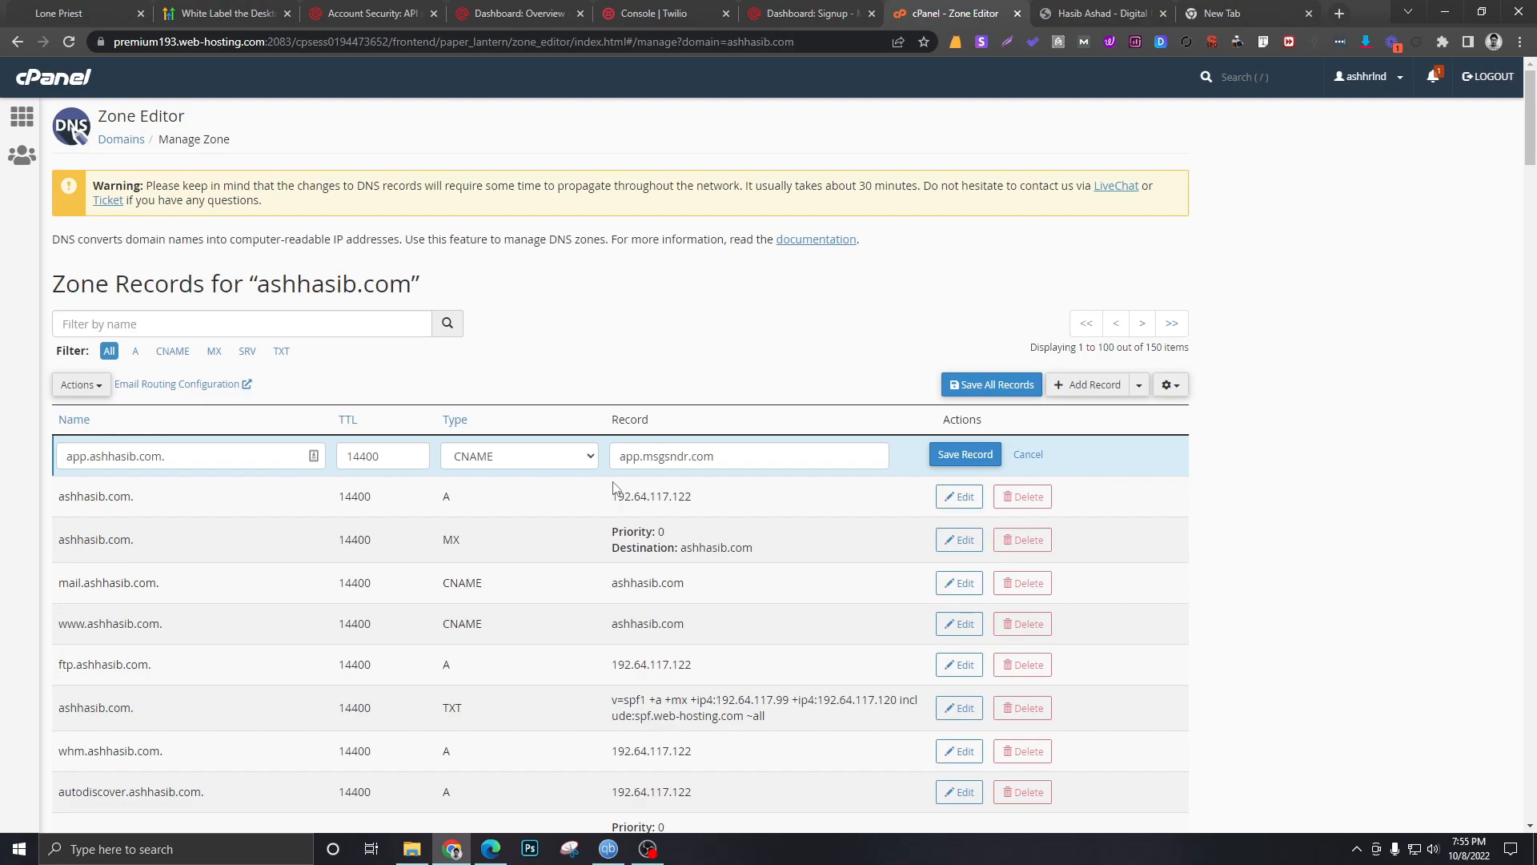
mouse_move(521, 395)
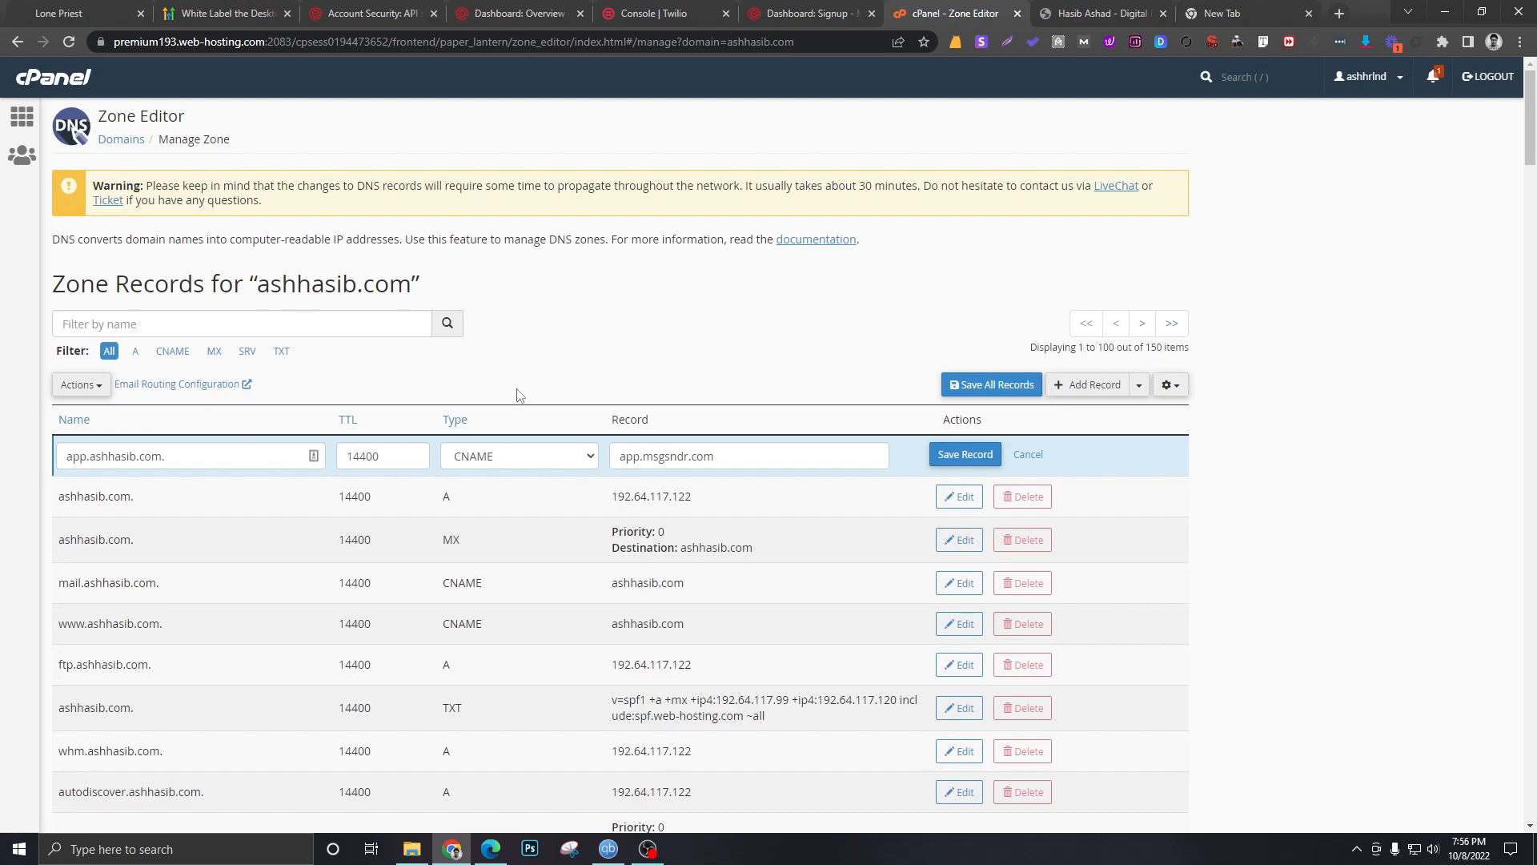
mouse_move(545, 560)
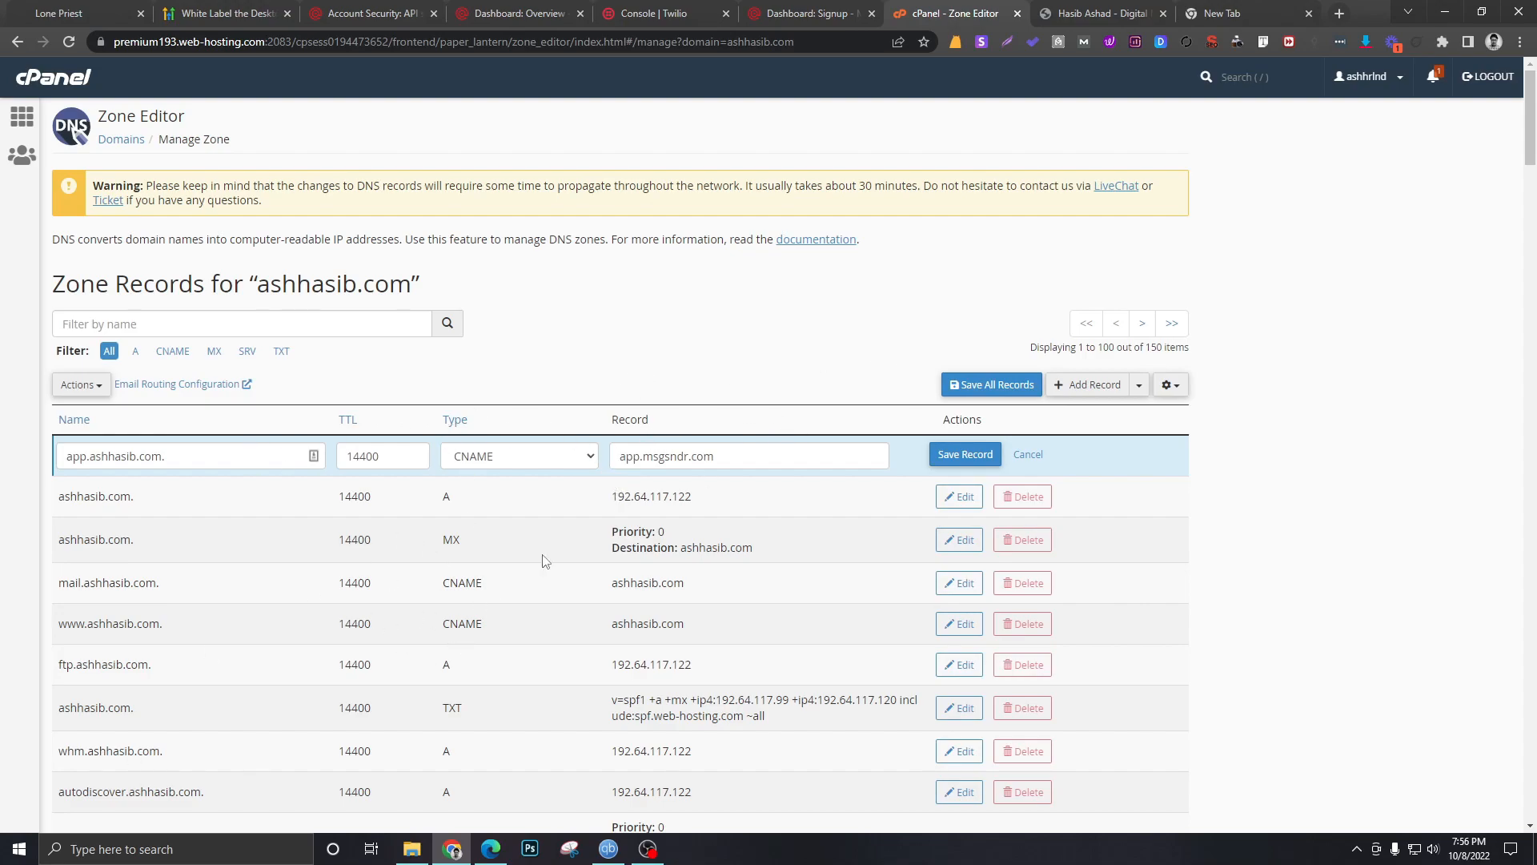
mouse_move(619, 442)
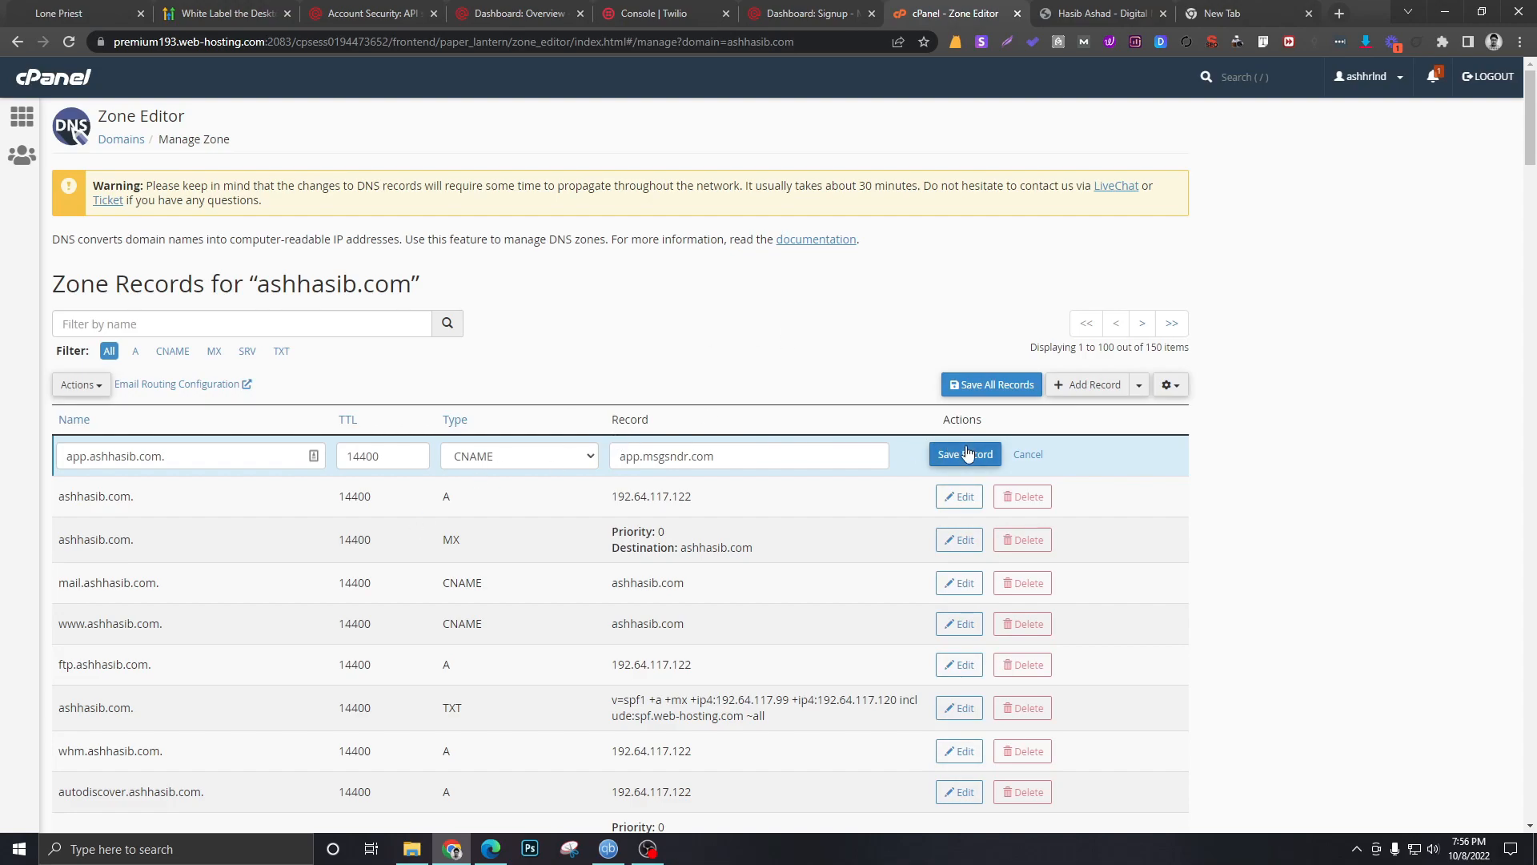
Save the CNAME record and enter app.ashhasib.com as the agency's Whitelabel Domain
click(965, 454)
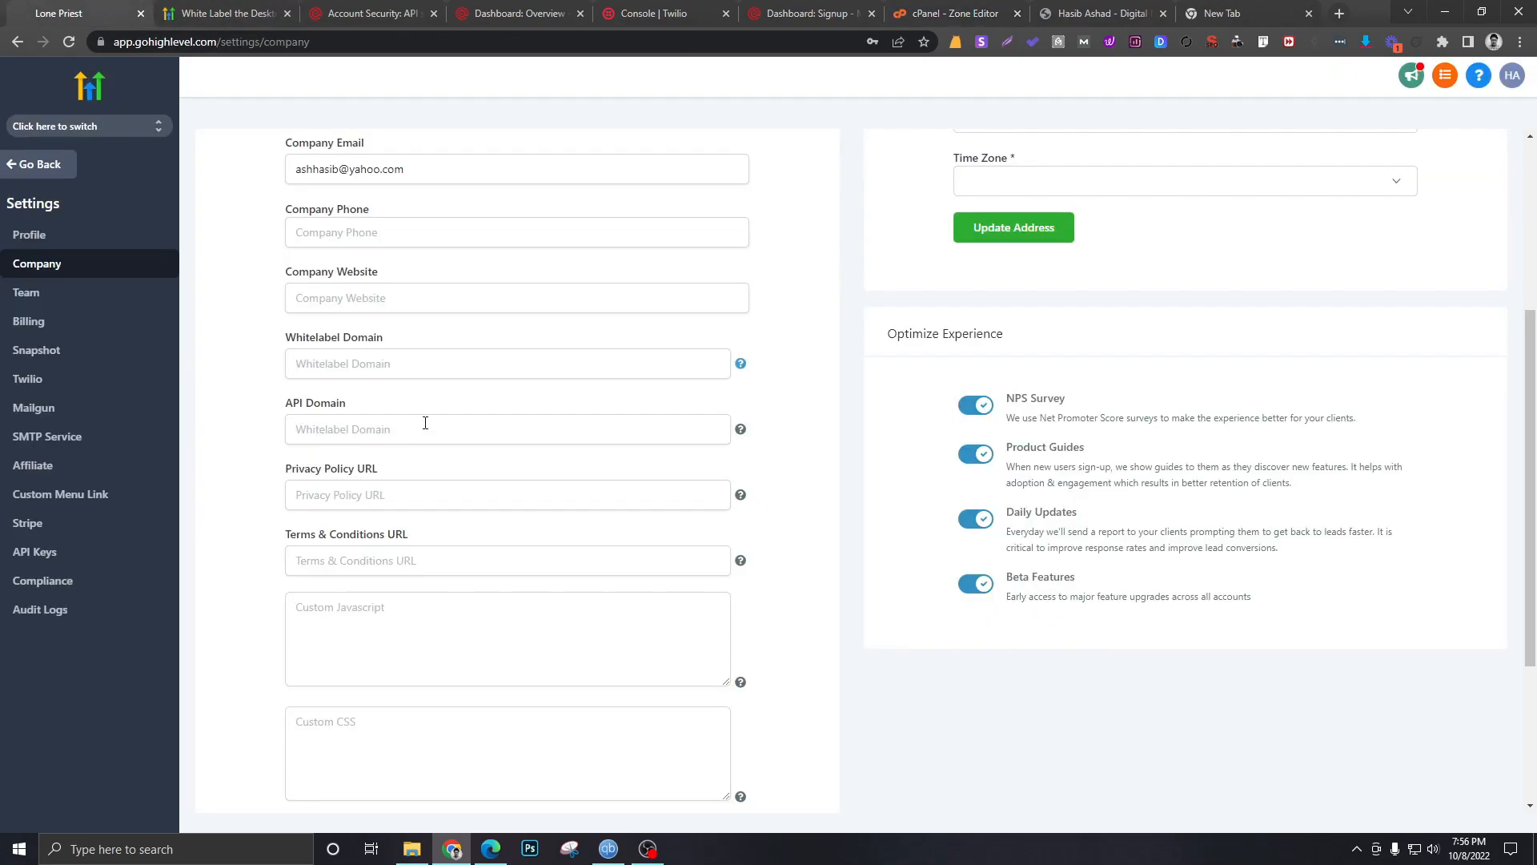
click(506, 363)
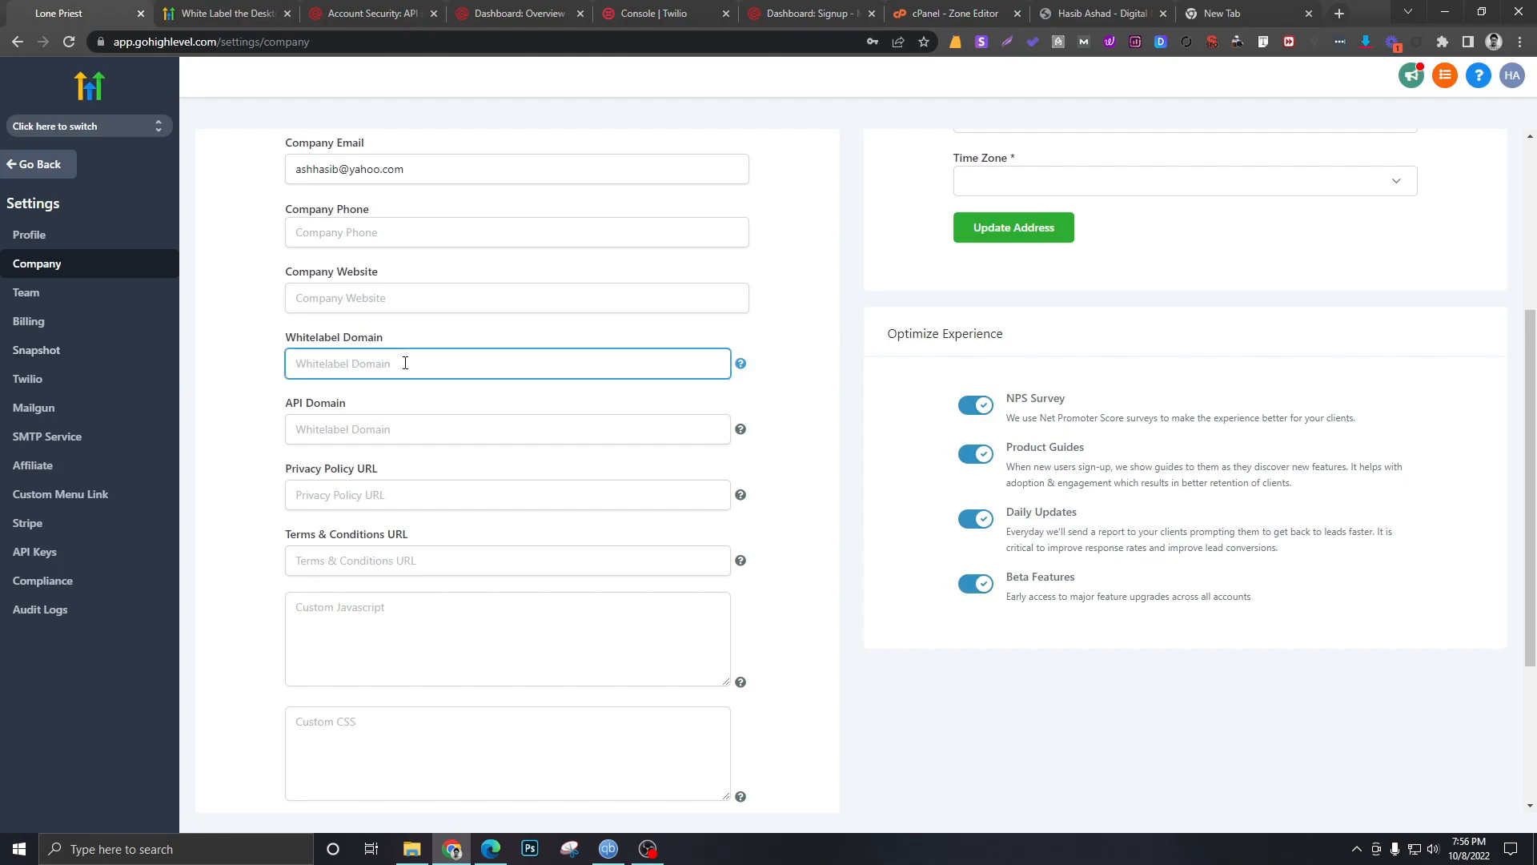
text(app.ashhasib.com)
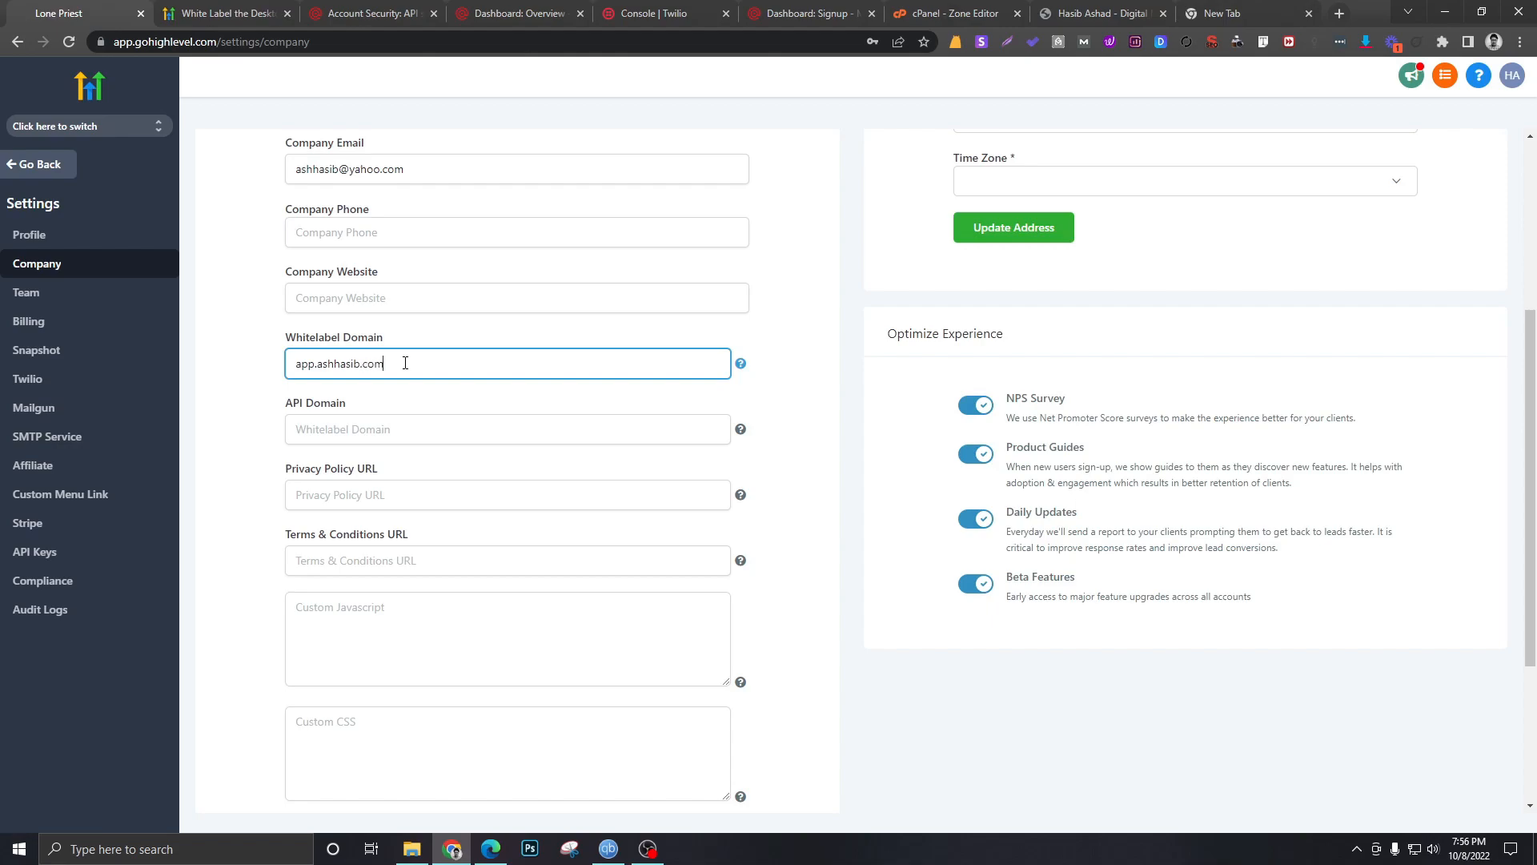
scroll(down, 3)
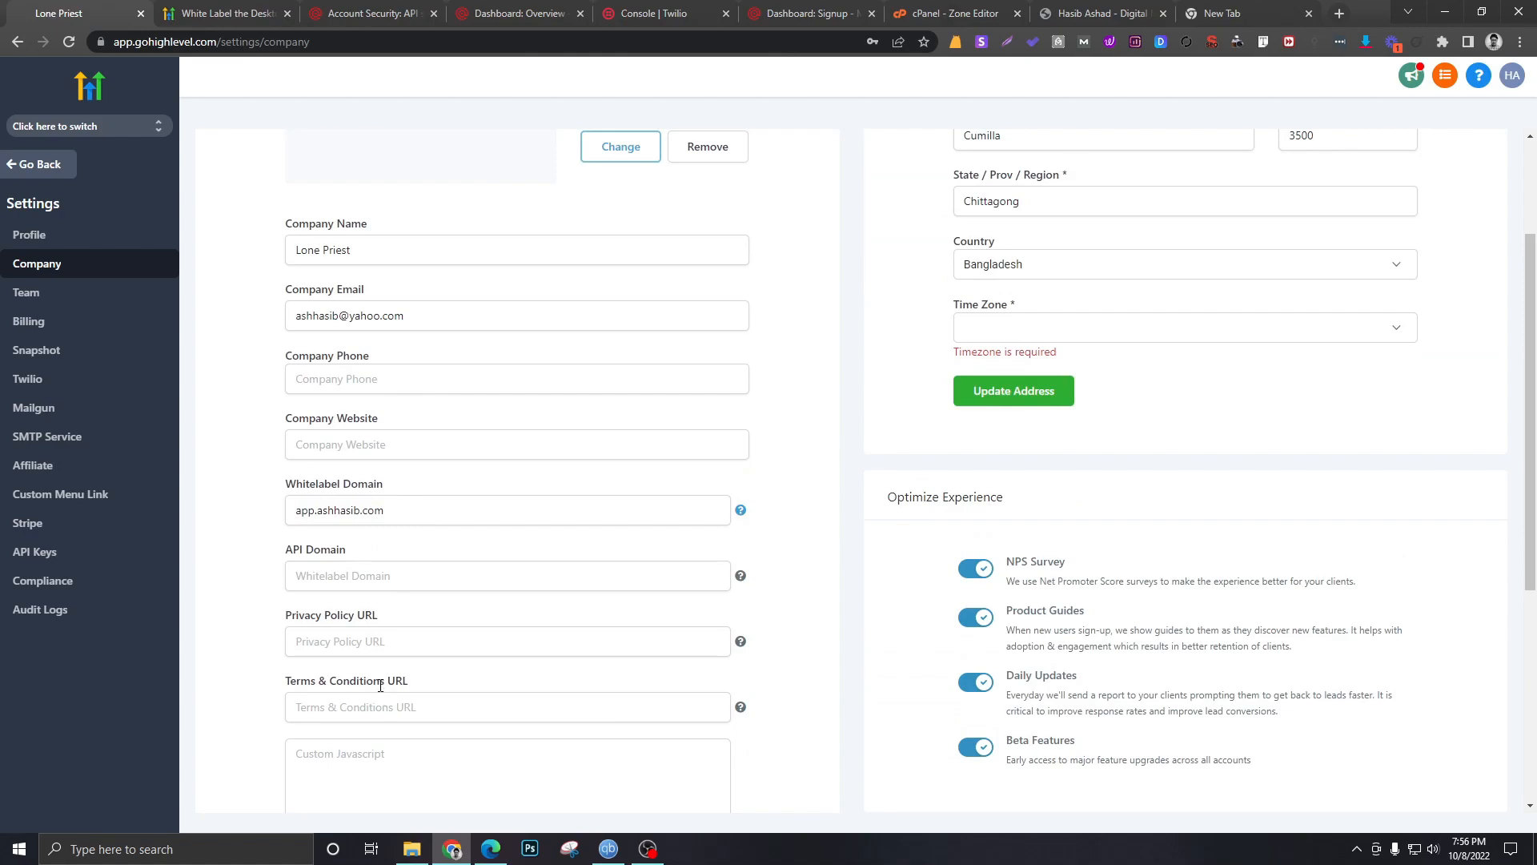
Set the company time zone to GMT-06:00 America/Denver (MDT)
click(1181, 327)
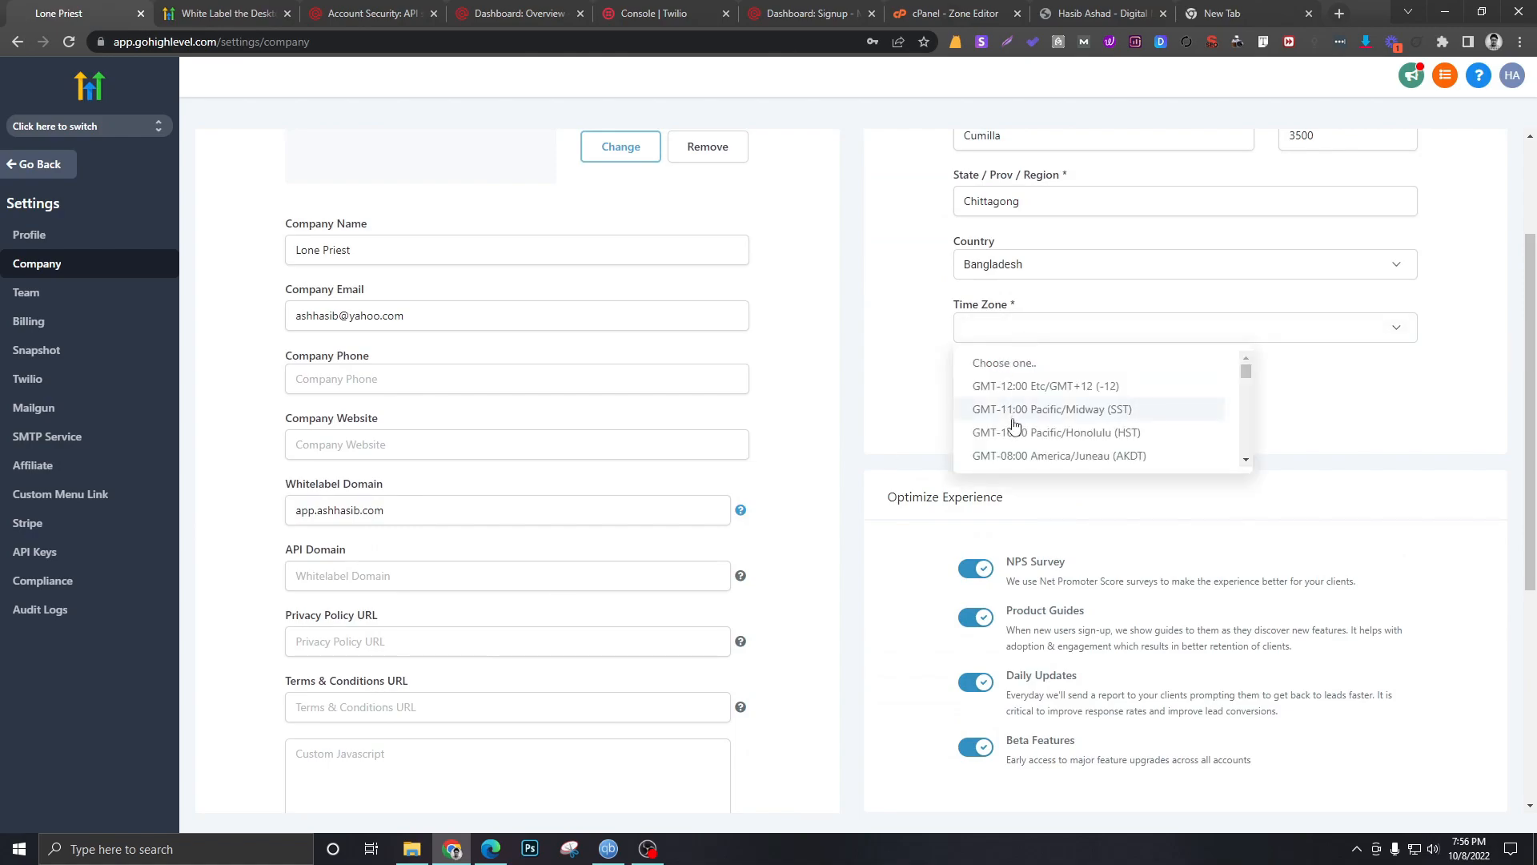
scroll(down, 3)
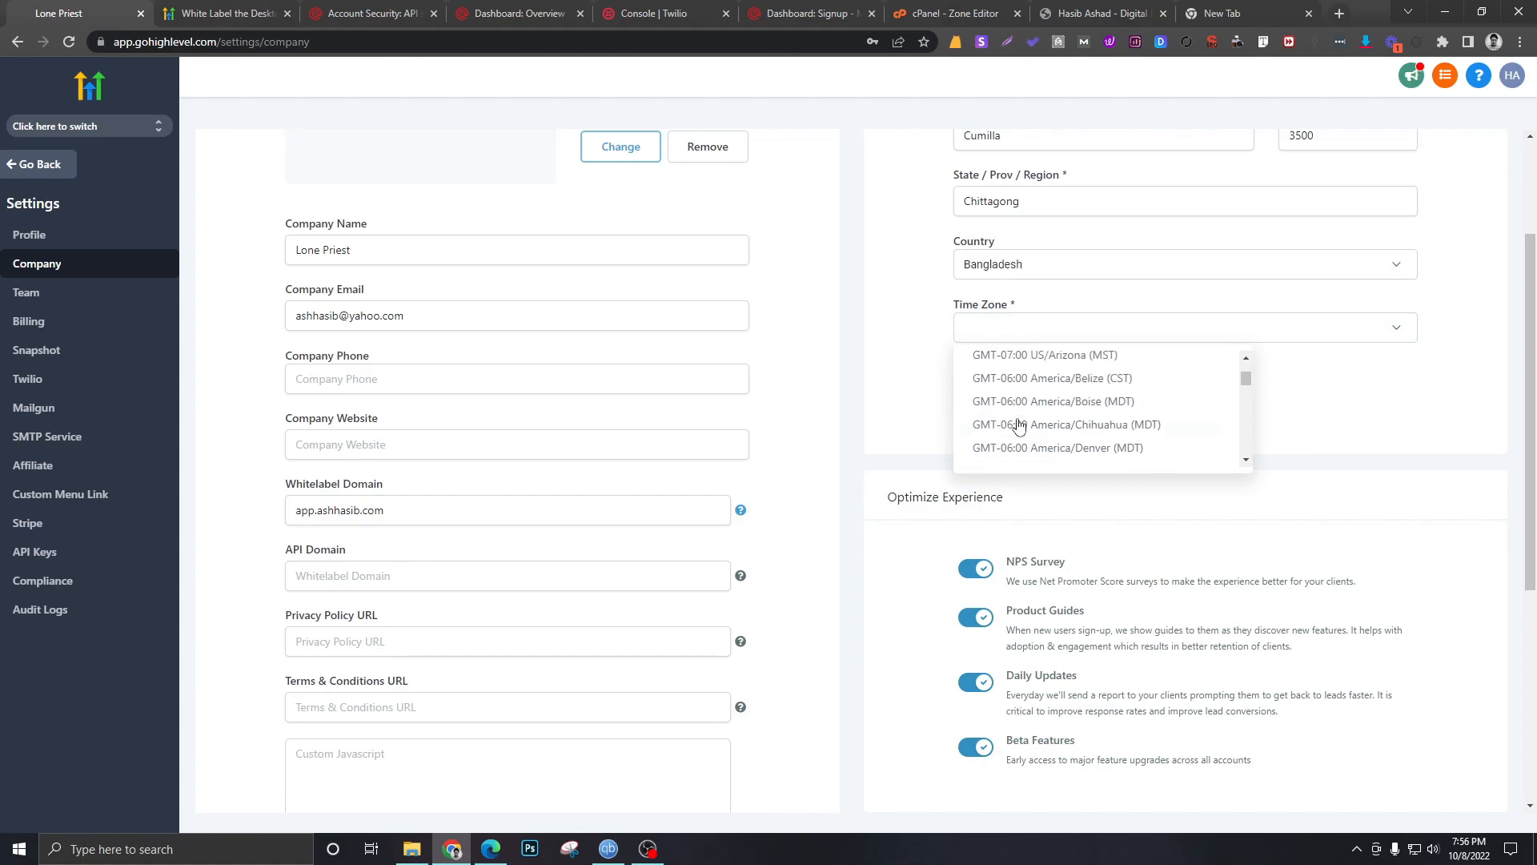
click(1057, 447)
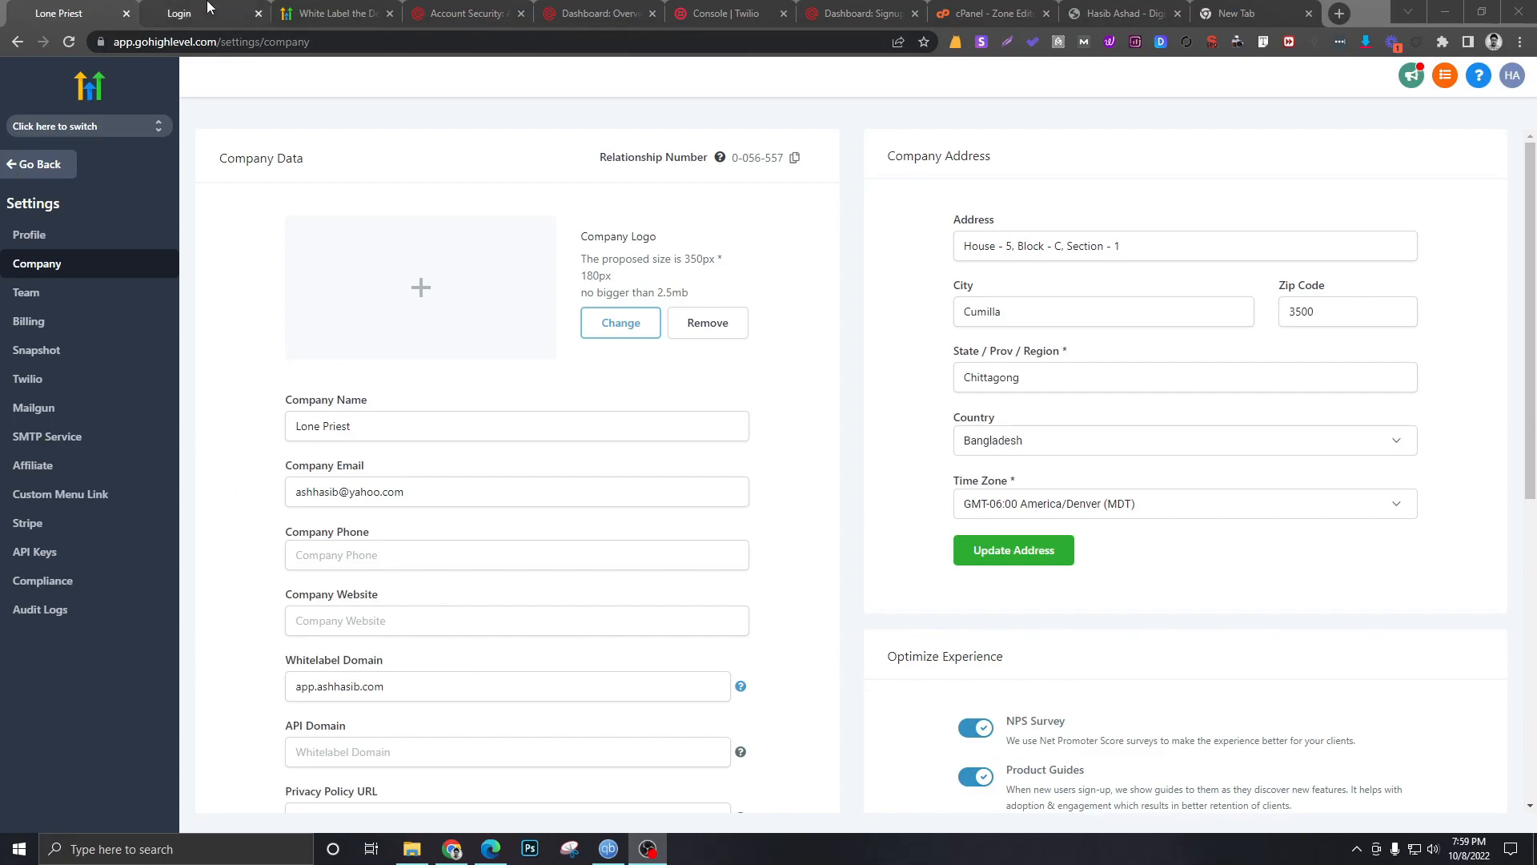
click(179, 13)
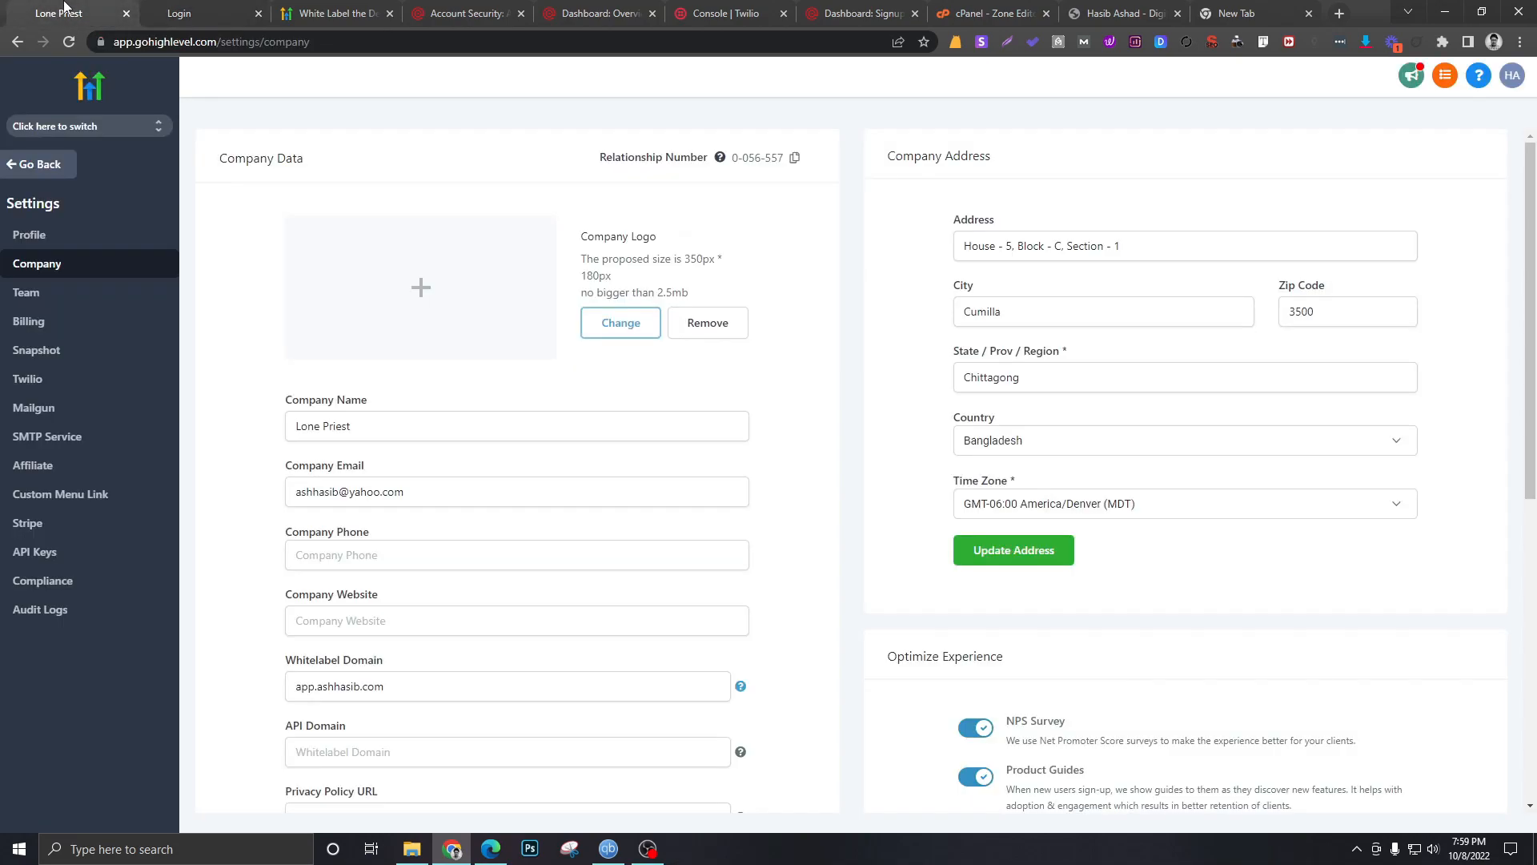
scroll(down, 3)
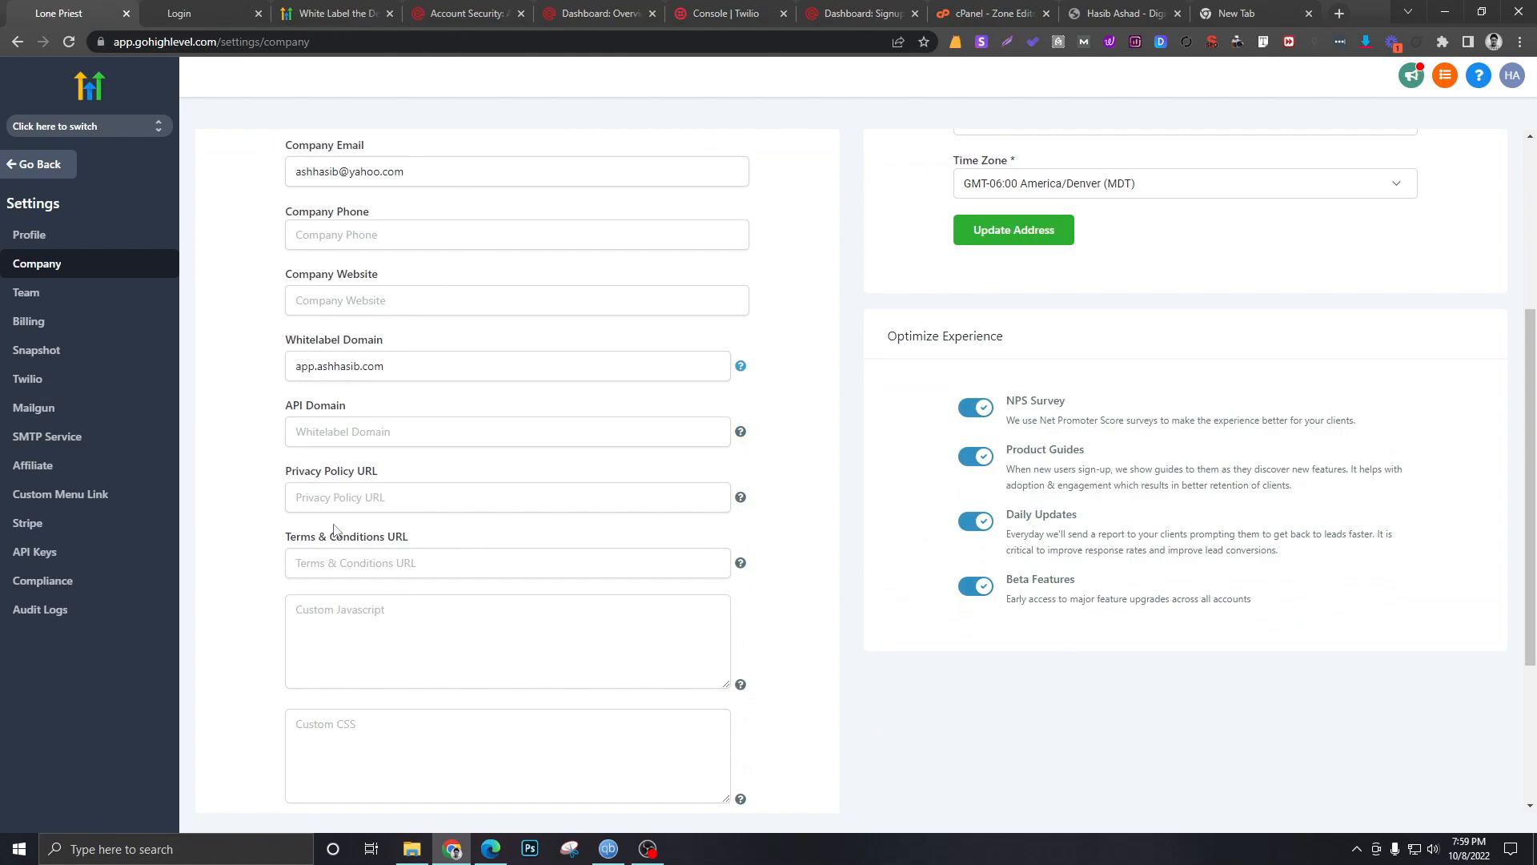
click(328, 366)
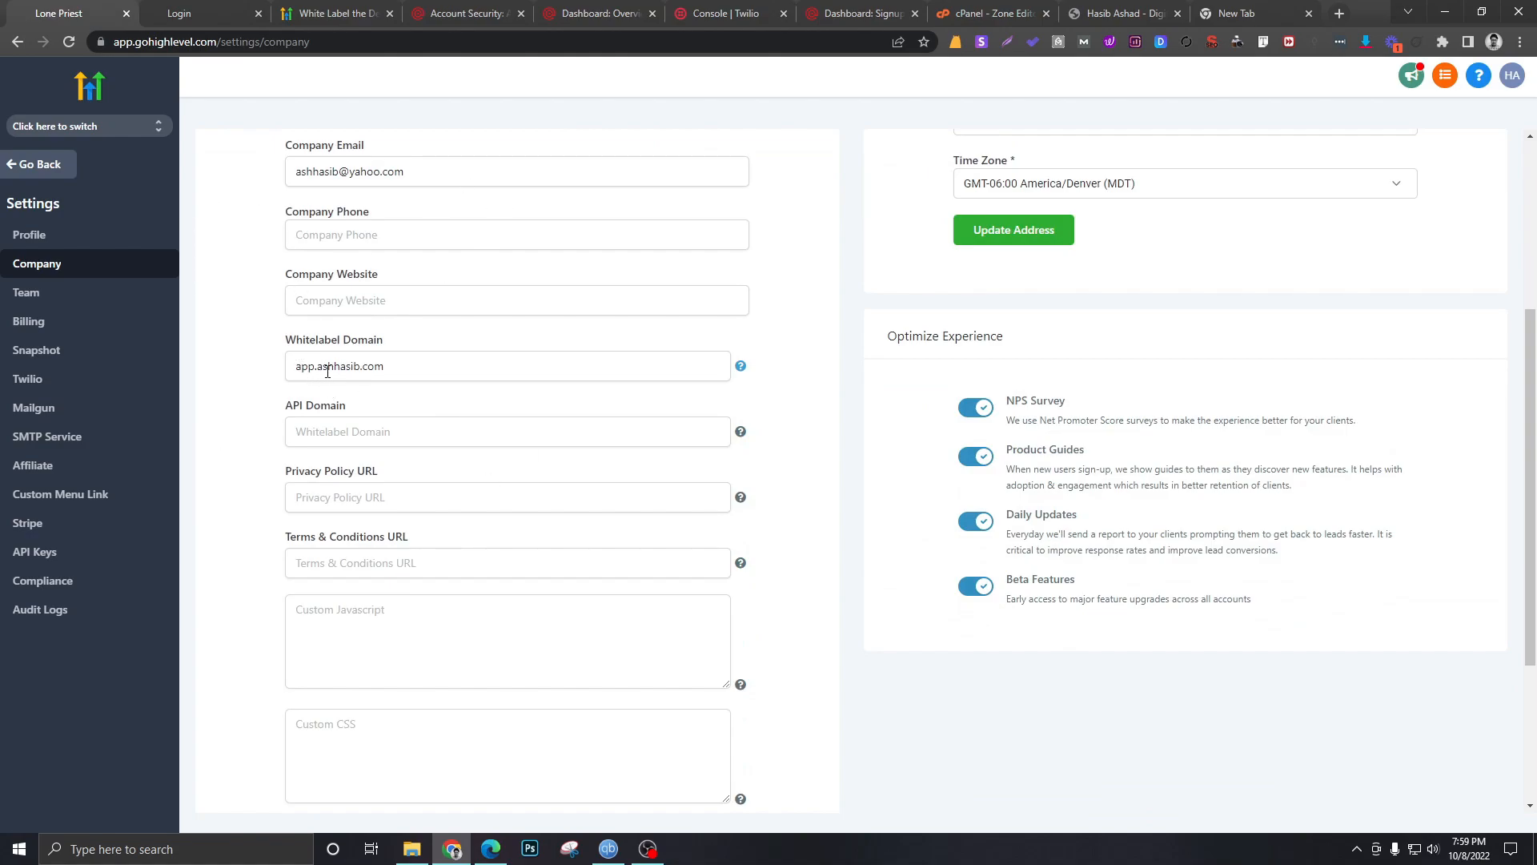